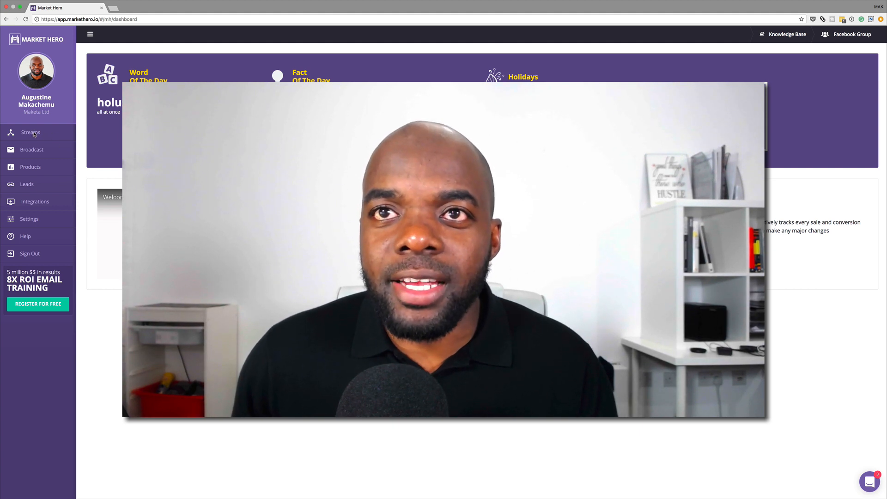
Open the Streams page listing two published streams and one drafted stream.
click(31, 132)
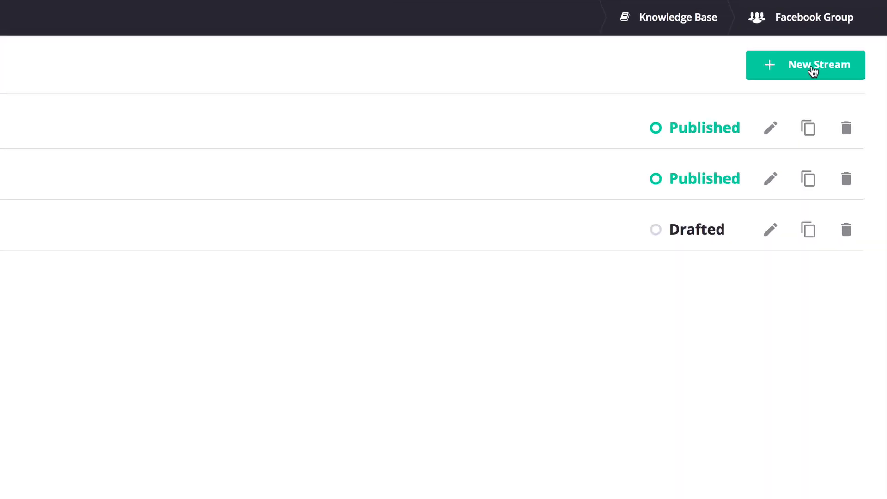
Create a new stream with an Opt-In block and an Action block on the canvas.
click(804, 64)
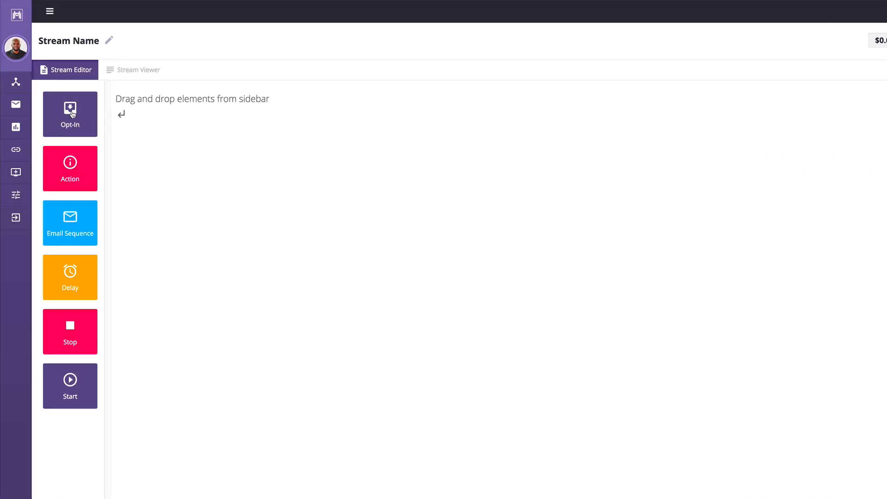
mouse_move(73, 123)
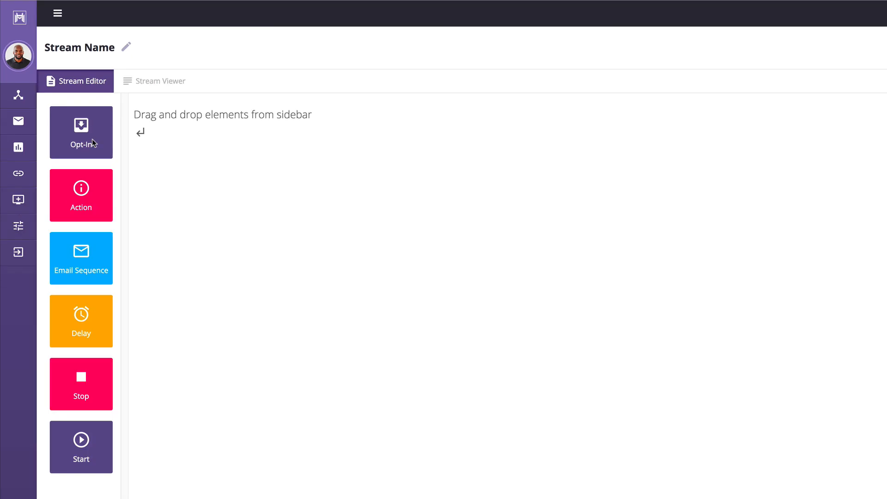
drag(81, 132, 323, 315)
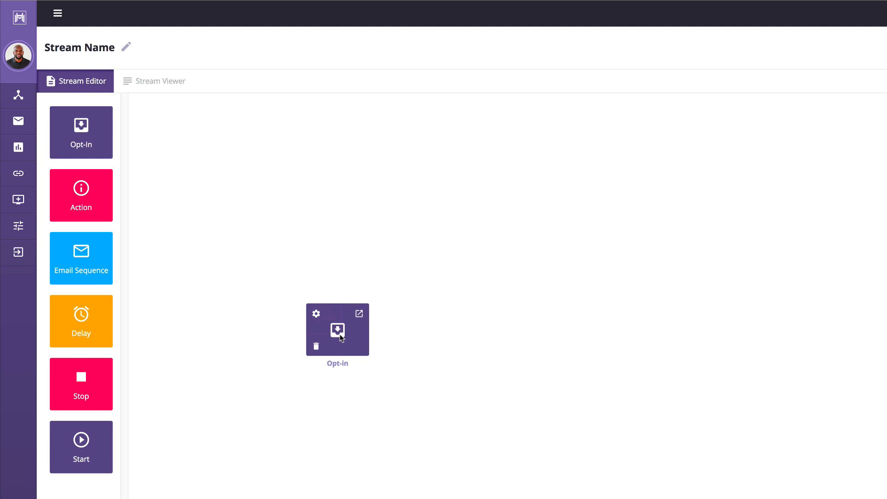
mouse_move(147, 216)
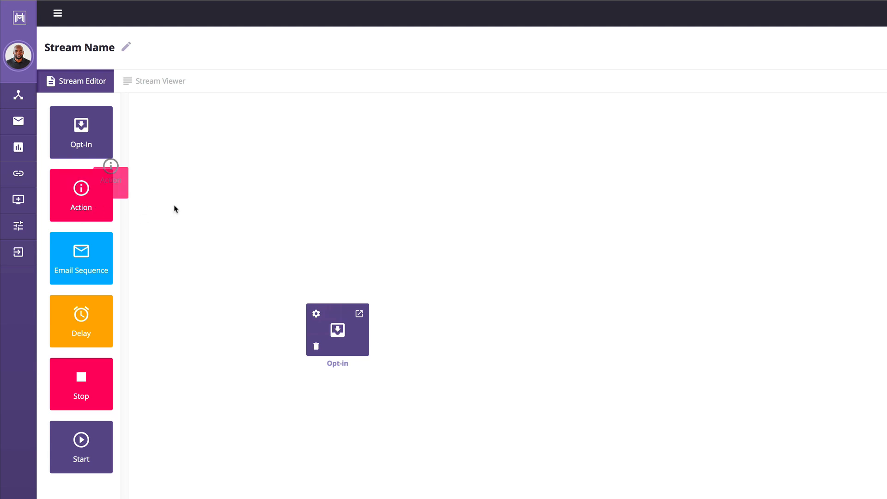
drag(80, 195, 444, 340)
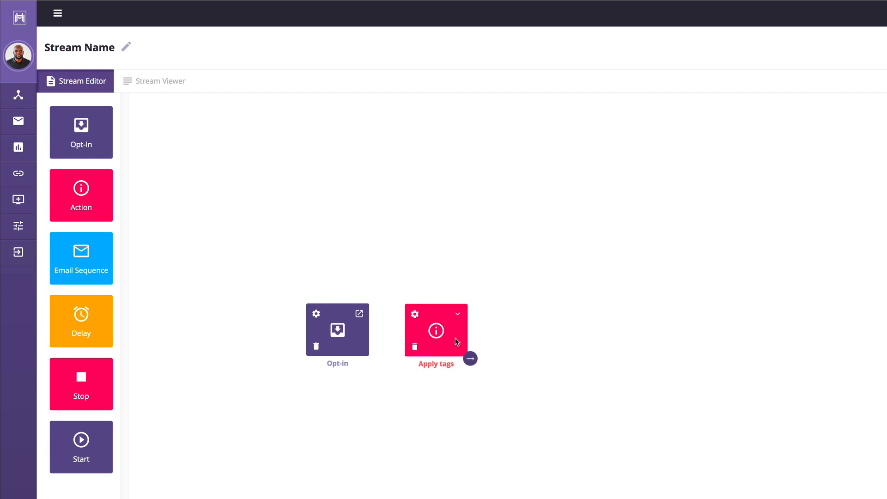
Set the Apply tags action to add the 'test' tag.
scroll(down, 3)
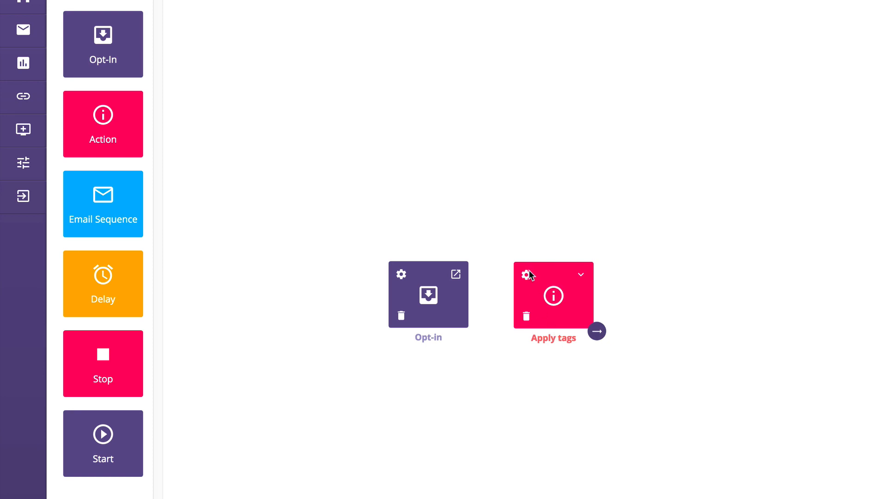
click(526, 274)
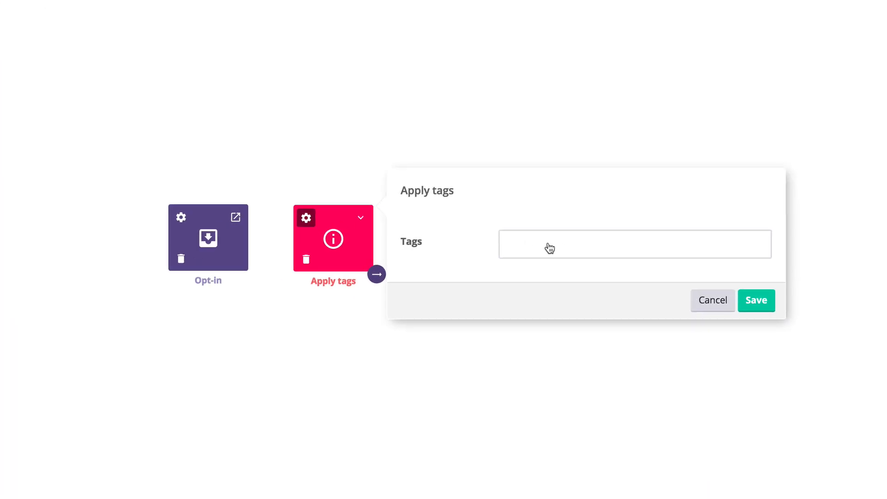
click(633, 244)
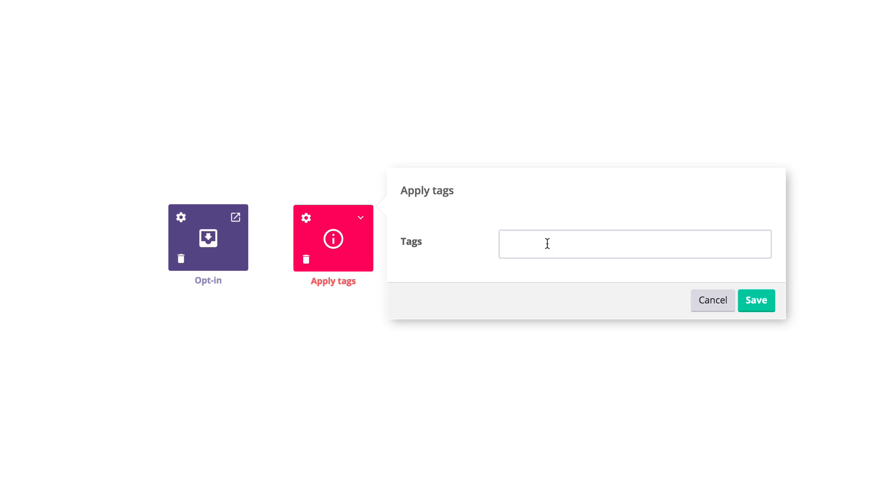
text(test)
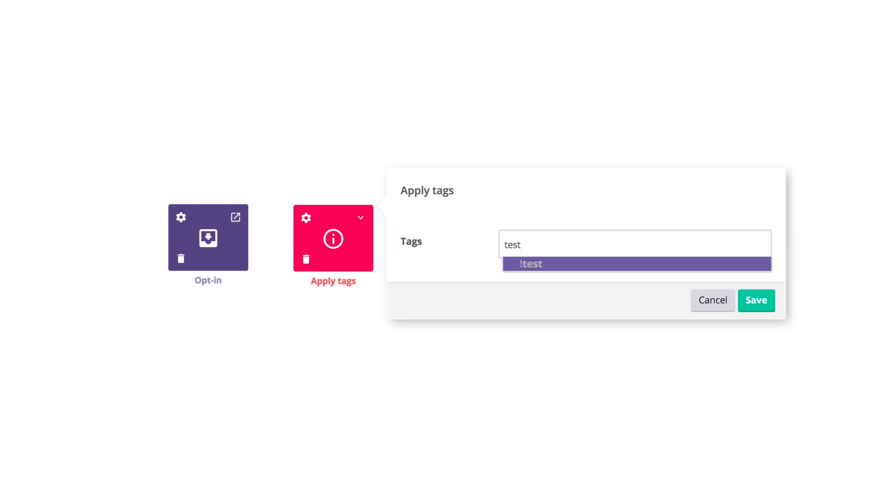
click(712, 300)
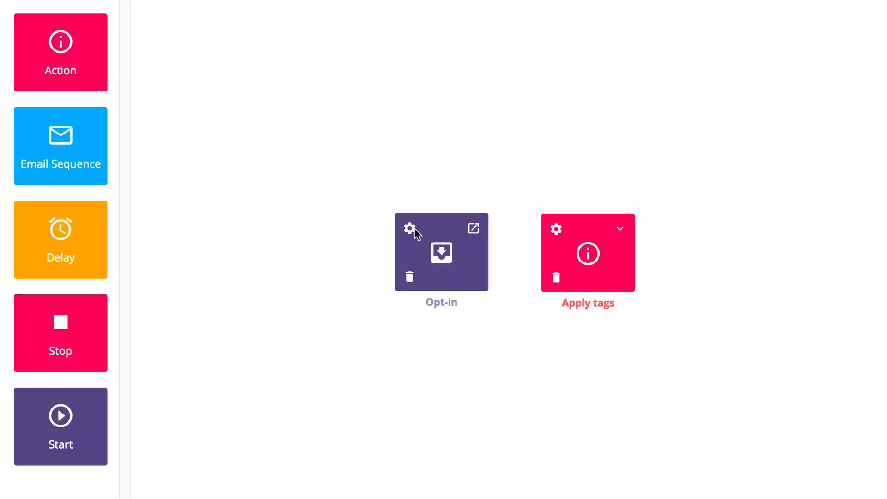
Set the opt-in button to Modern and view the Image, Link and Form opt-in options.
click(409, 229)
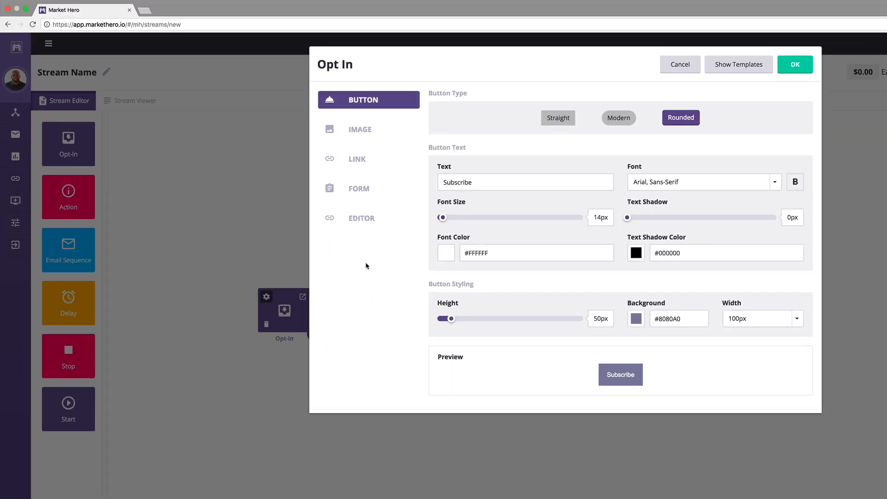
mouse_move(460, 110)
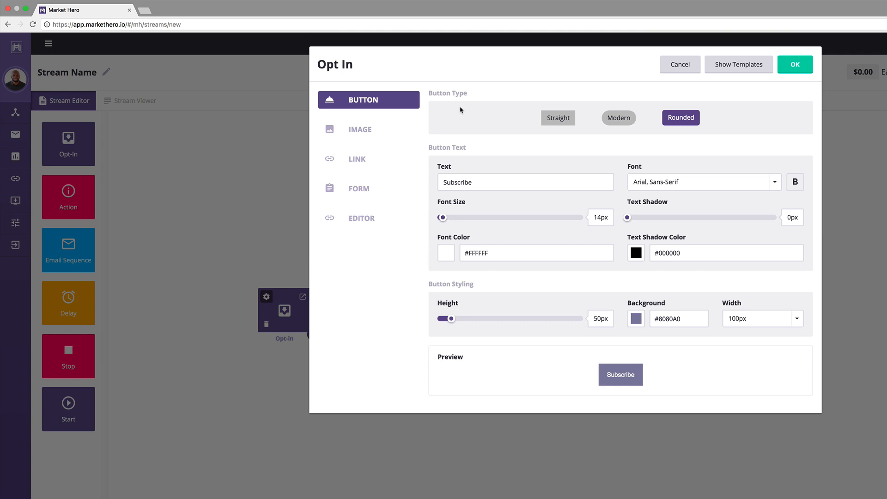
click(618, 117)
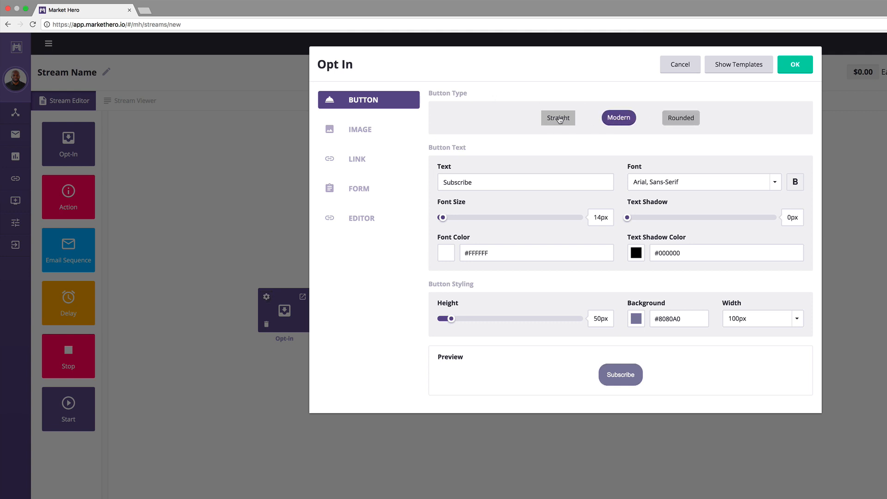
click(368, 128)
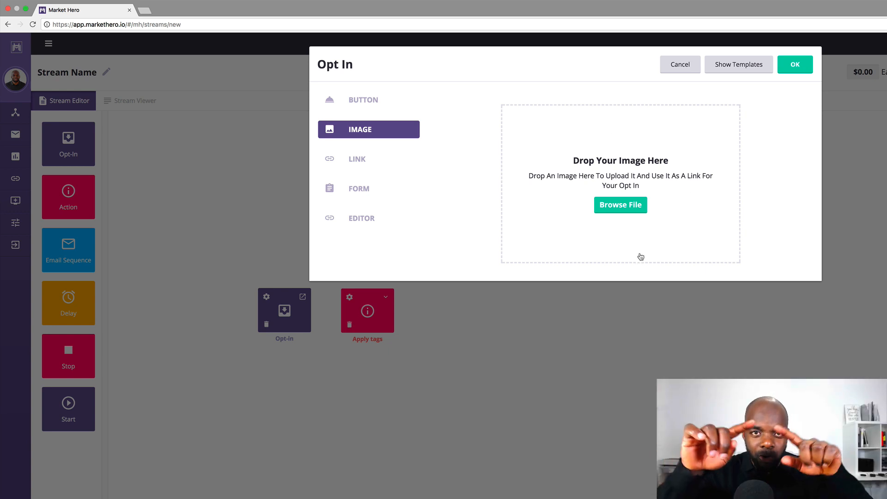
mouse_move(387, 169)
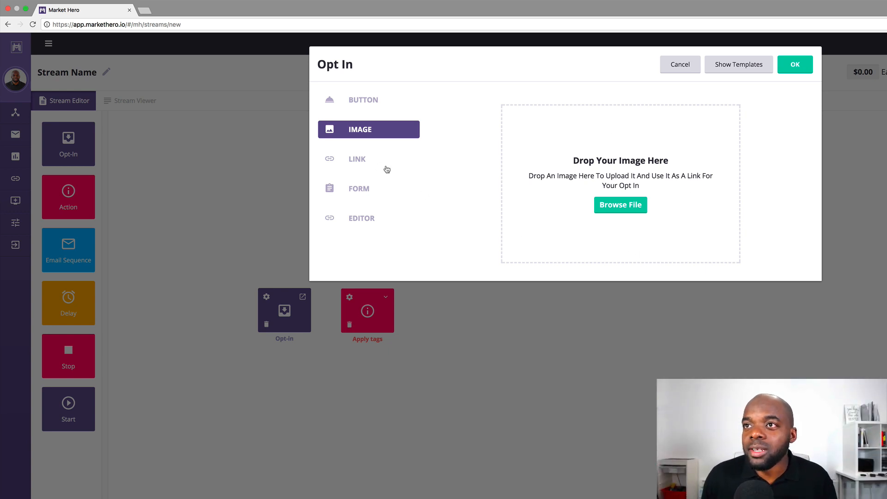
click(357, 159)
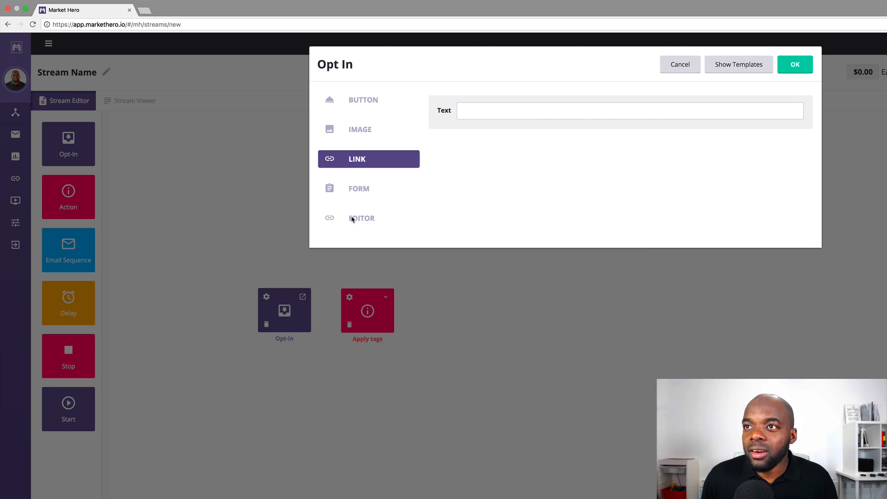
click(368, 188)
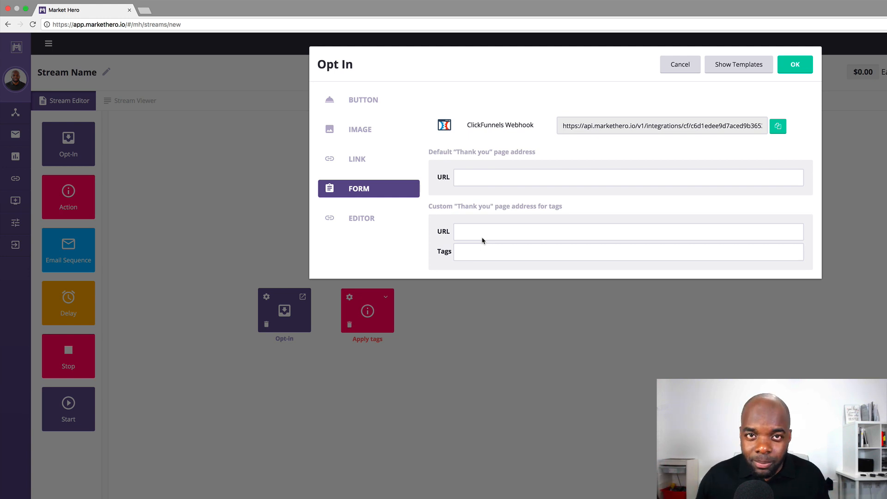
mouse_move(489, 234)
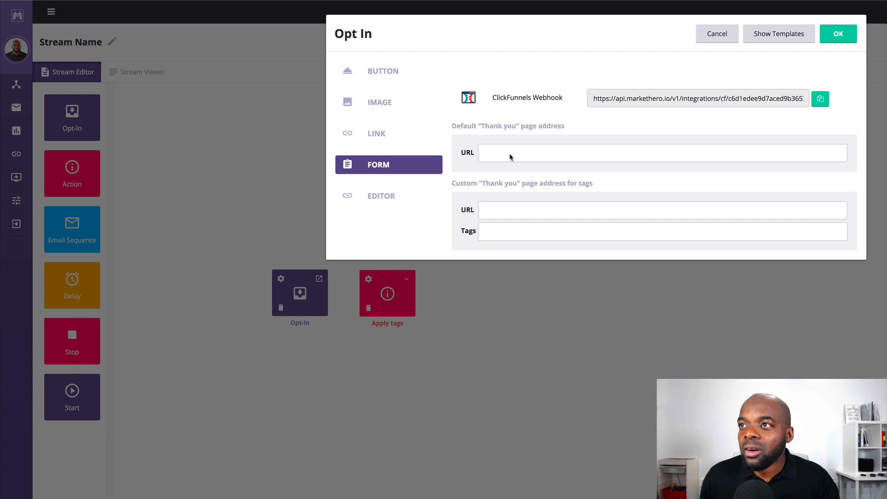
mouse_move(537, 173)
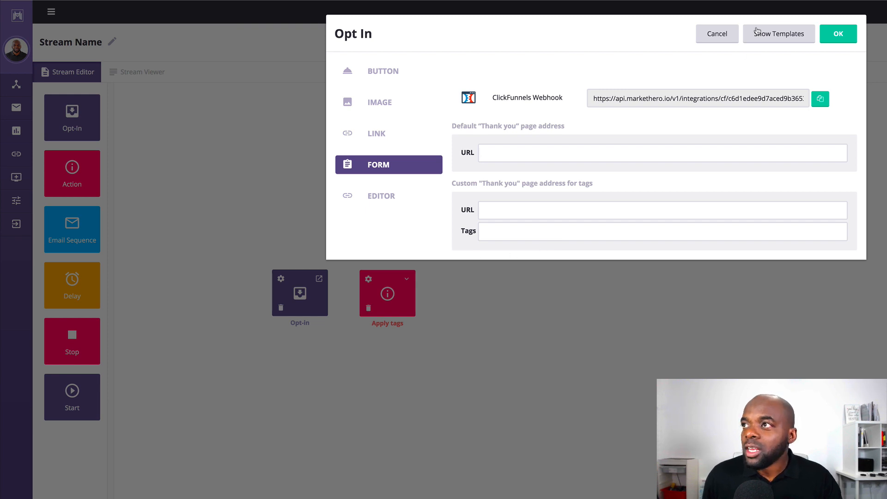
Confirm the Opt In dialog with OK to return to the stream canvas.
click(837, 33)
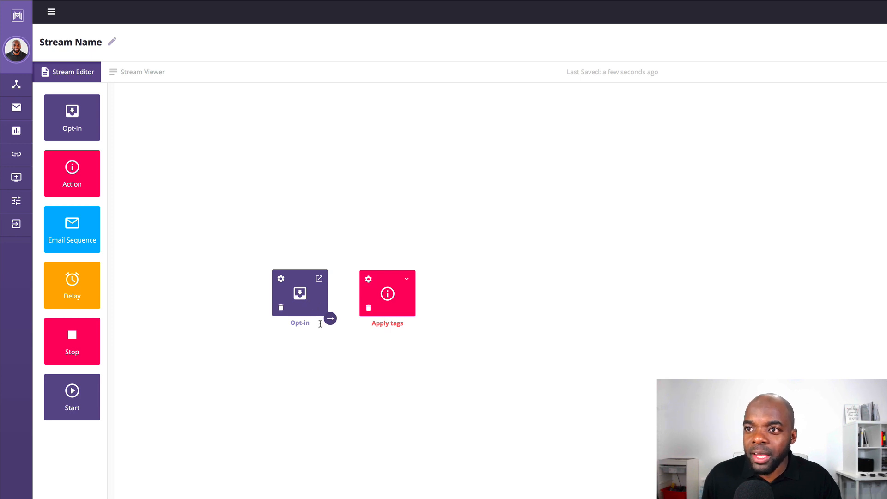
mouse_move(334, 329)
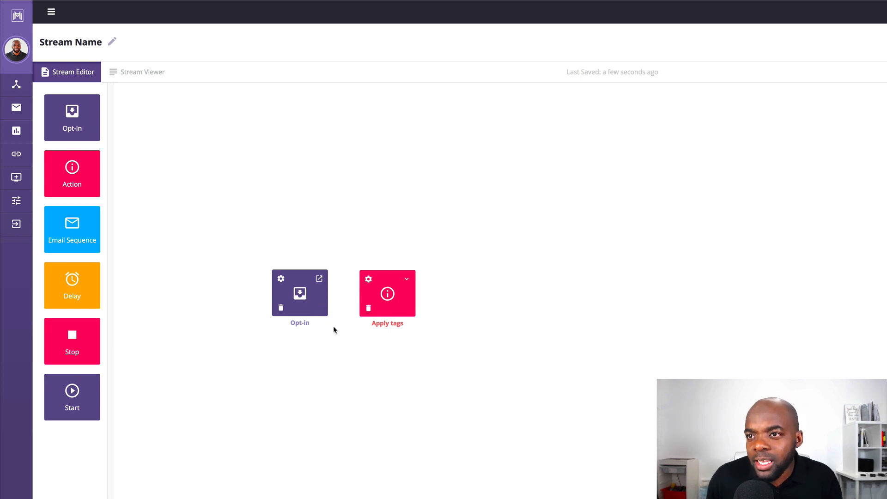
mouse_move(327, 317)
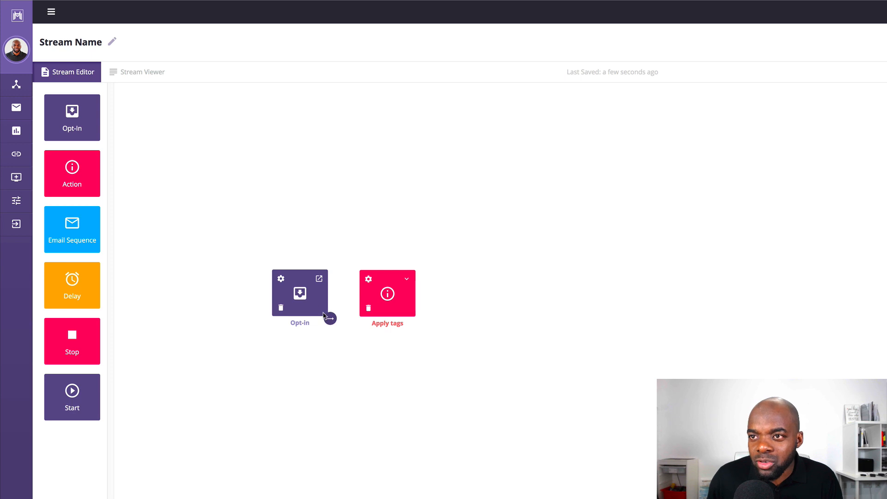
mouse_move(340, 315)
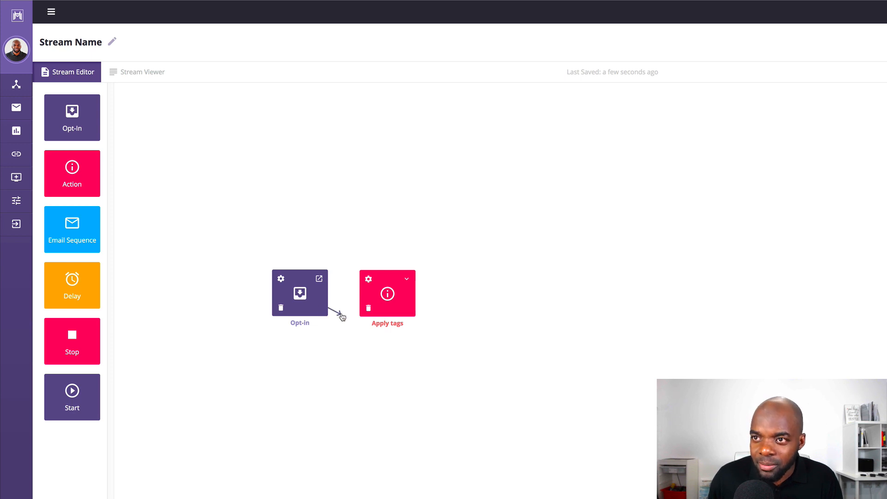
Link the Opt-in block's arrow handle to the Apply tags step.
drag(331, 318, 367, 294)
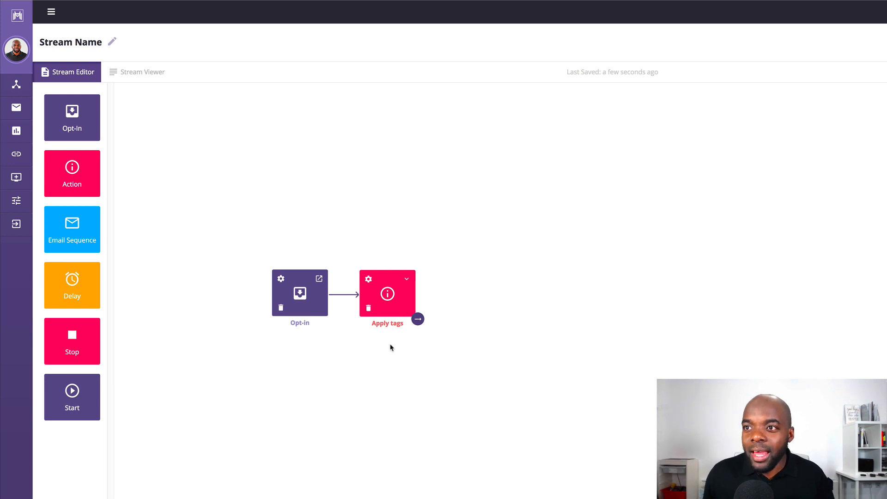
mouse_move(405, 303)
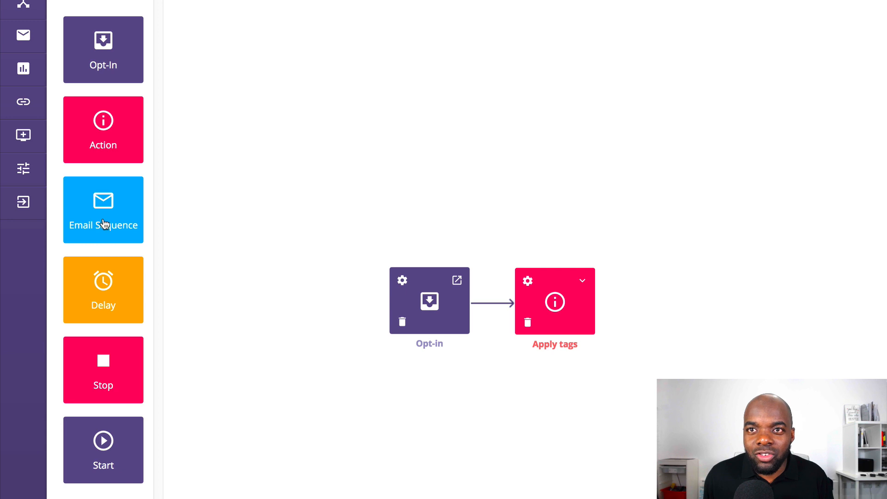
Place an Email Sequence block after Apply tags, bringing up its template choices.
drag(103, 210, 668, 310)
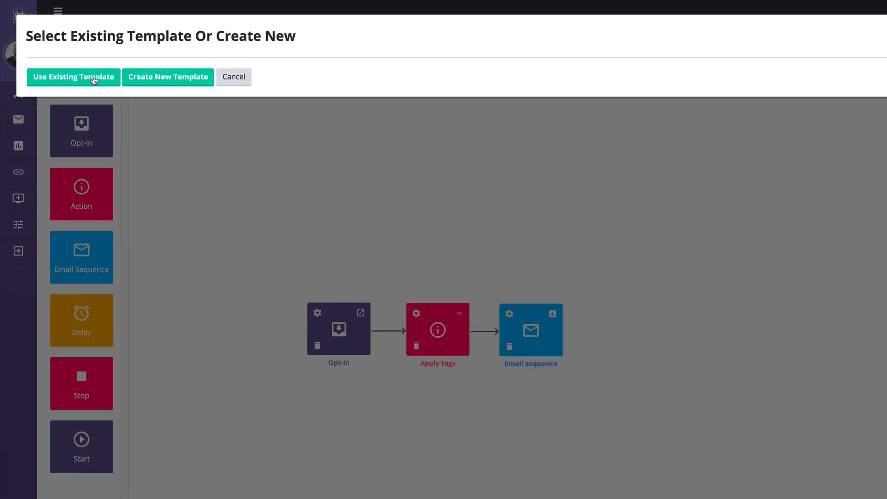
Start the email from an existing template and edit its From name and headline.
click(73, 76)
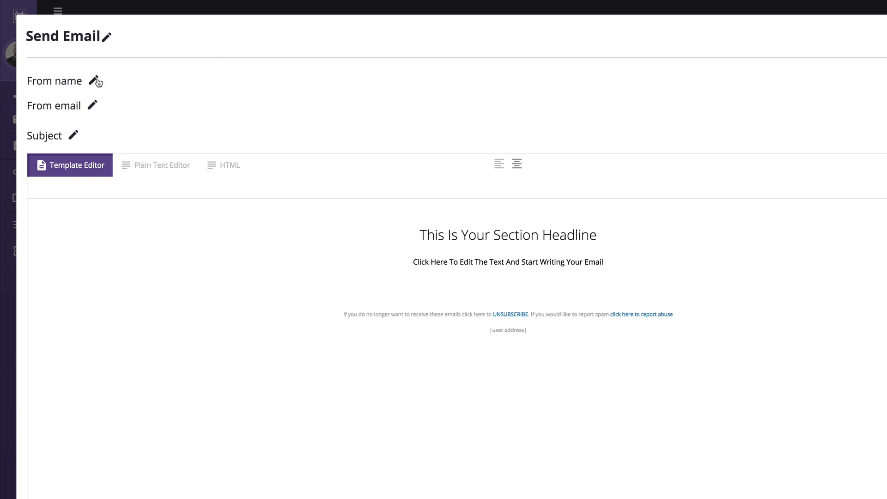
click(95, 81)
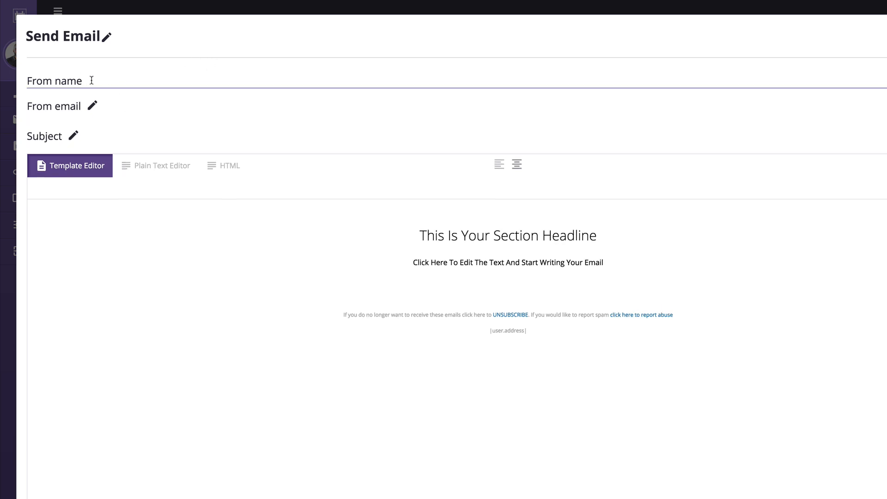
click(56, 80)
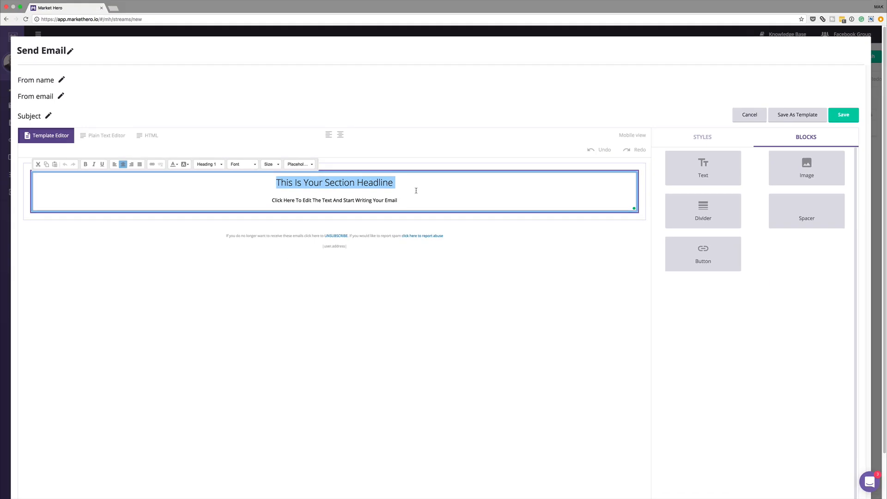
mouse_move(292, 454)
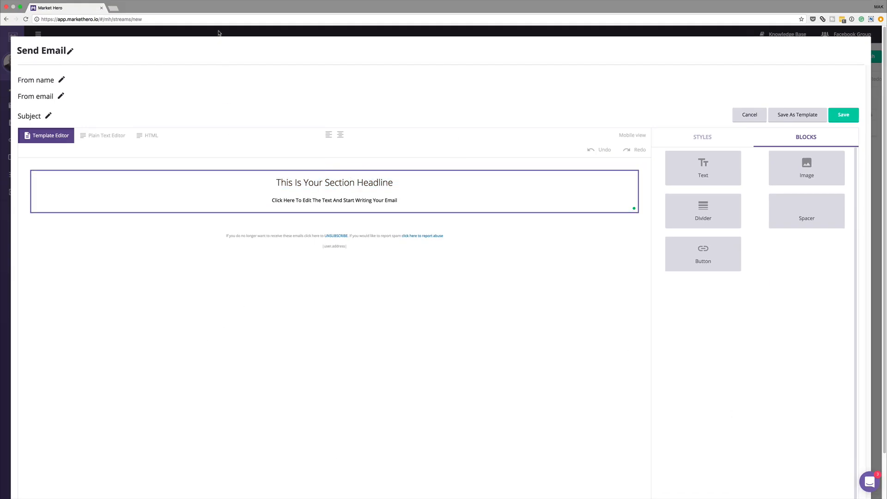
Cancel the Send Email editor to return to the three-step stream canvas.
click(749, 115)
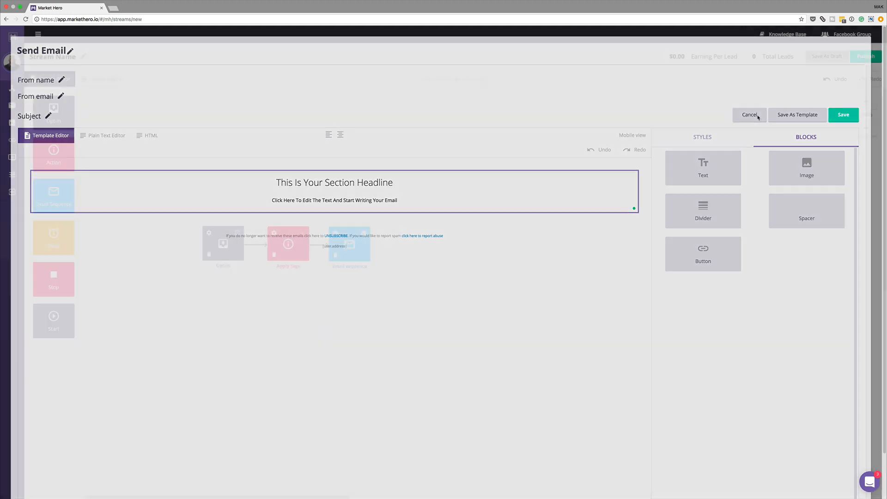
click(748, 115)
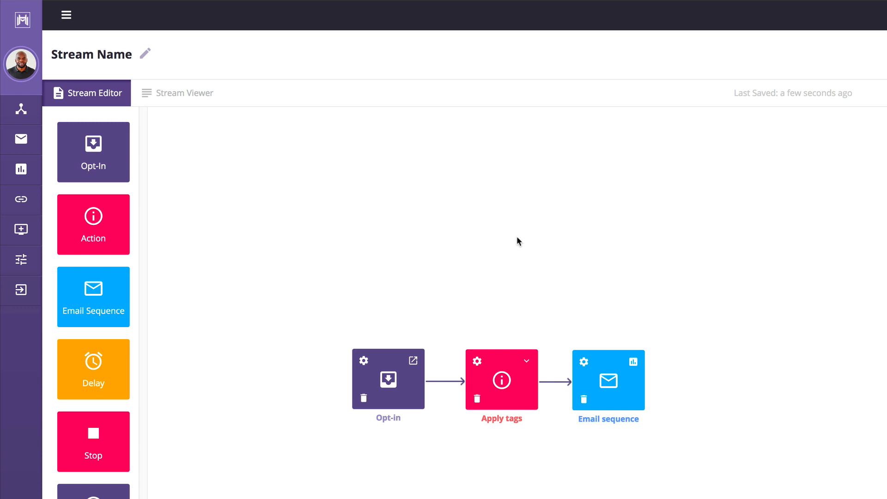
scroll(down, 3)
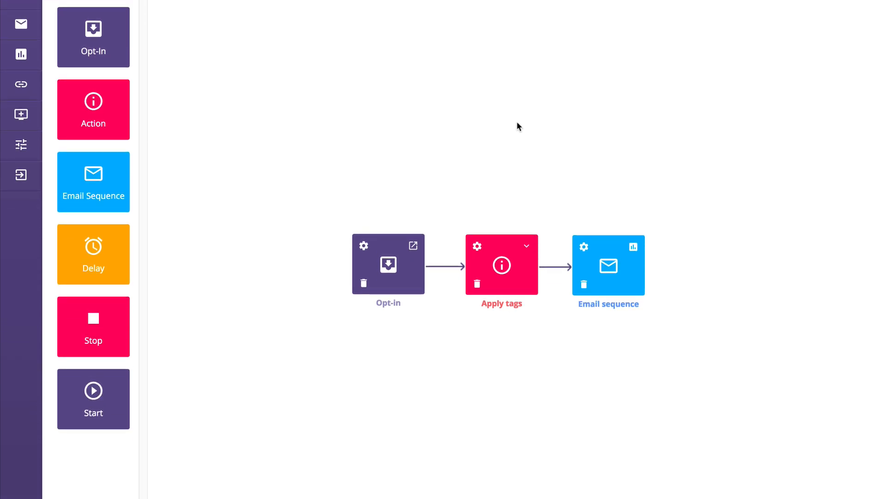
Add a Delay step after the first email, enabled with a 1-day wait.
drag(93, 254, 203, 211)
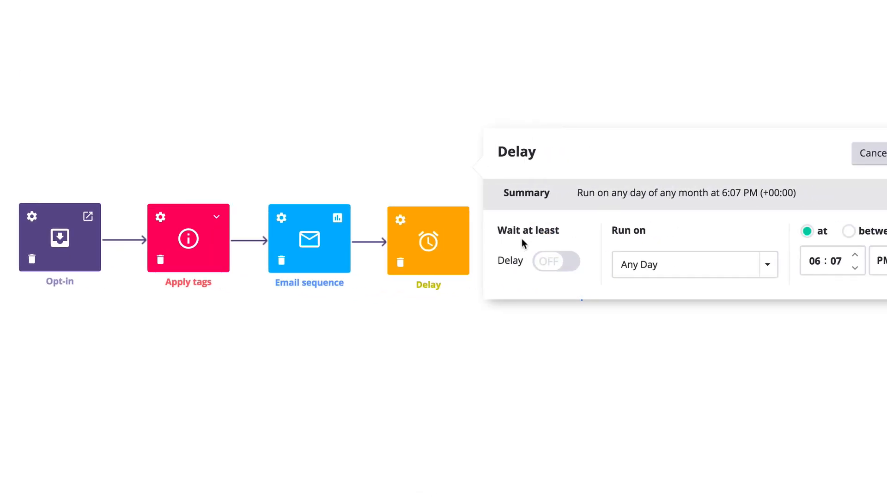
click(556, 260)
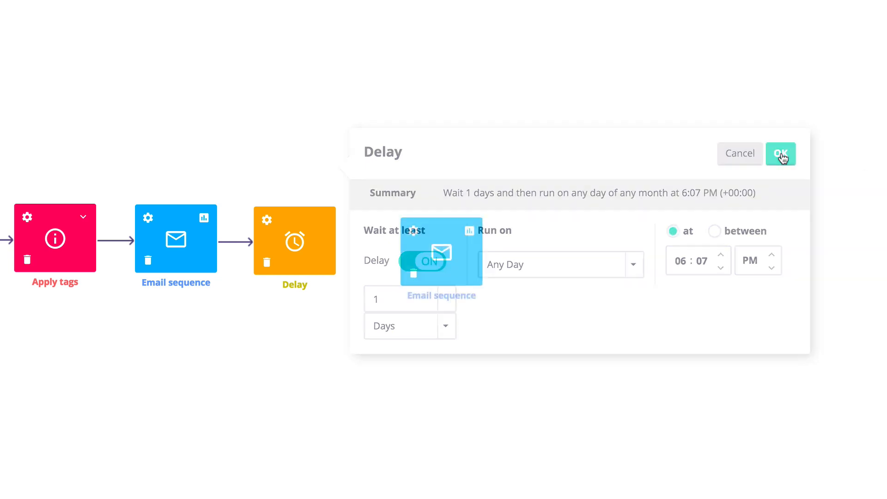
click(781, 153)
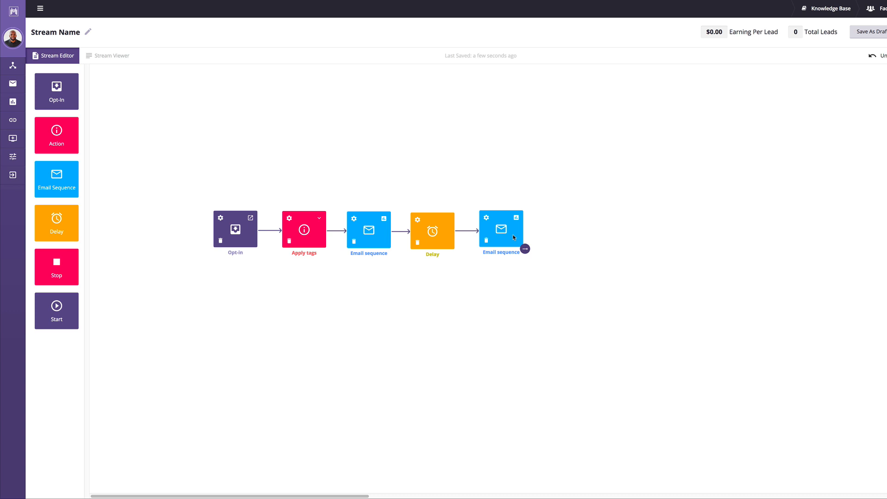
mouse_move(466, 262)
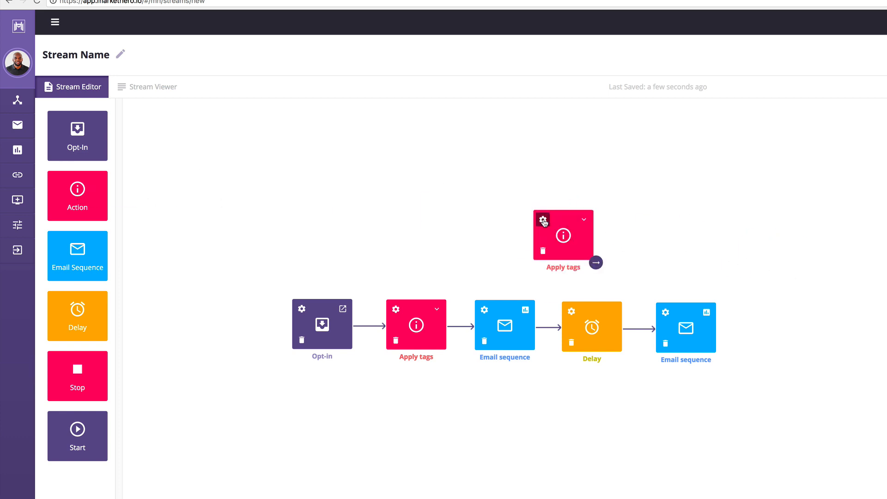
scroll(down, 3)
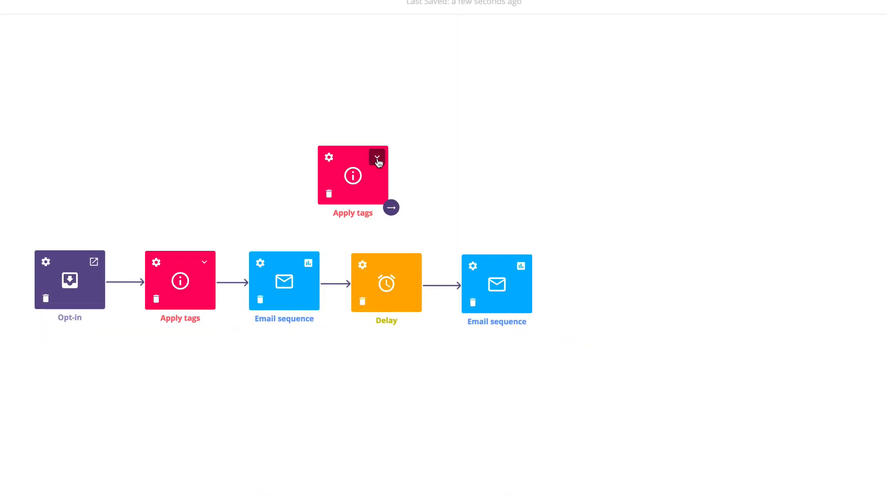
click(377, 158)
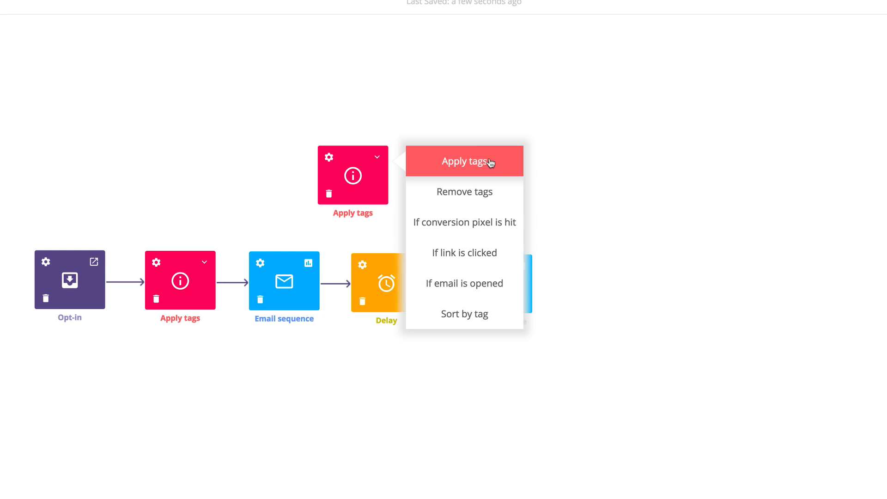
mouse_move(464, 221)
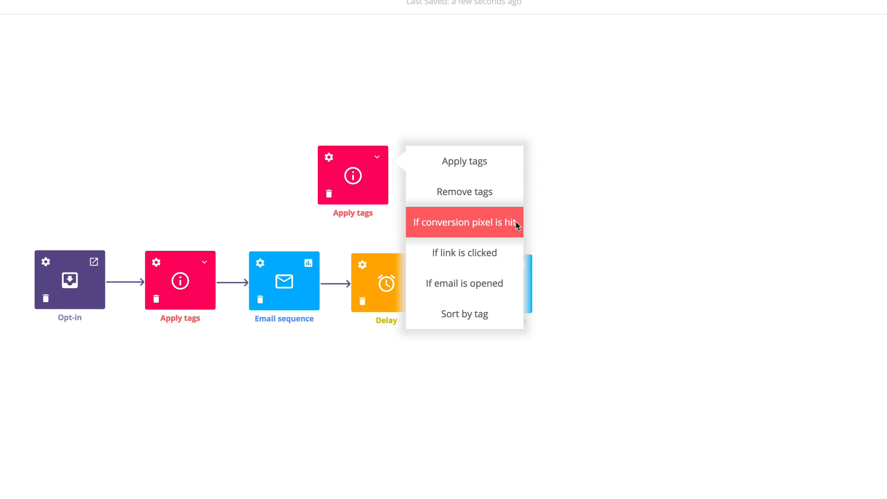
mouse_move(463, 252)
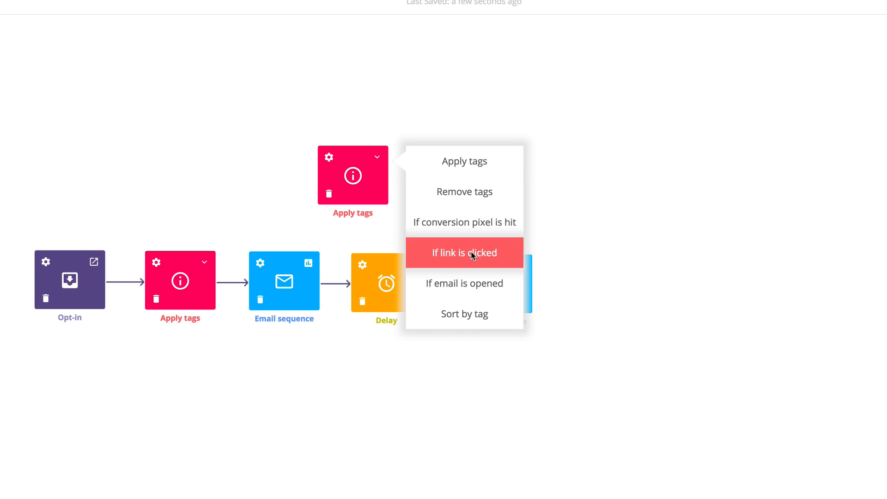
mouse_move(478, 256)
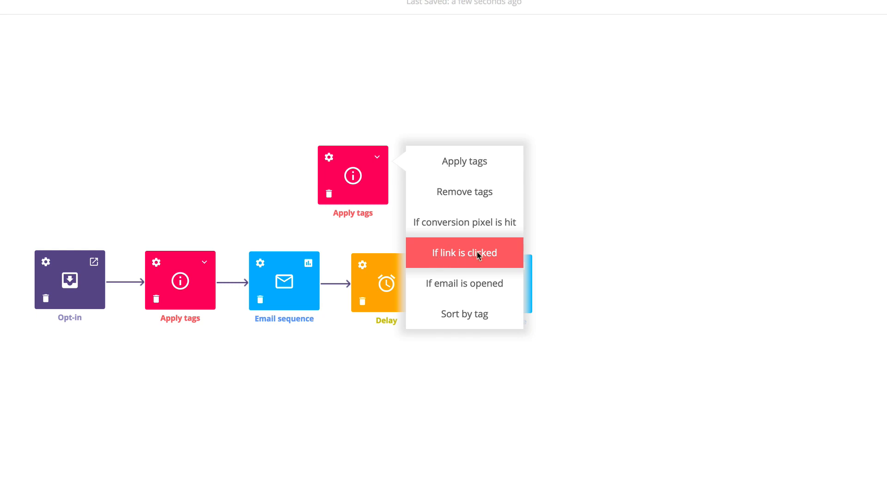
mouse_move(463, 283)
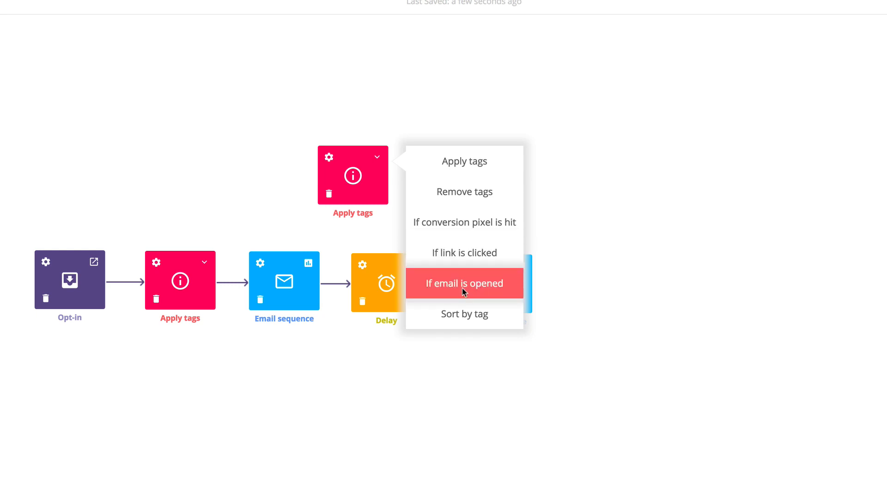
mouse_move(464, 314)
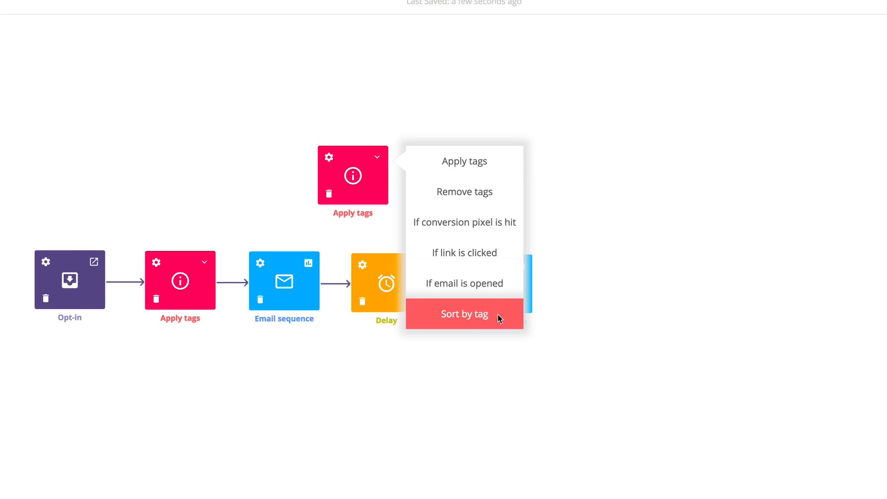
click(463, 313)
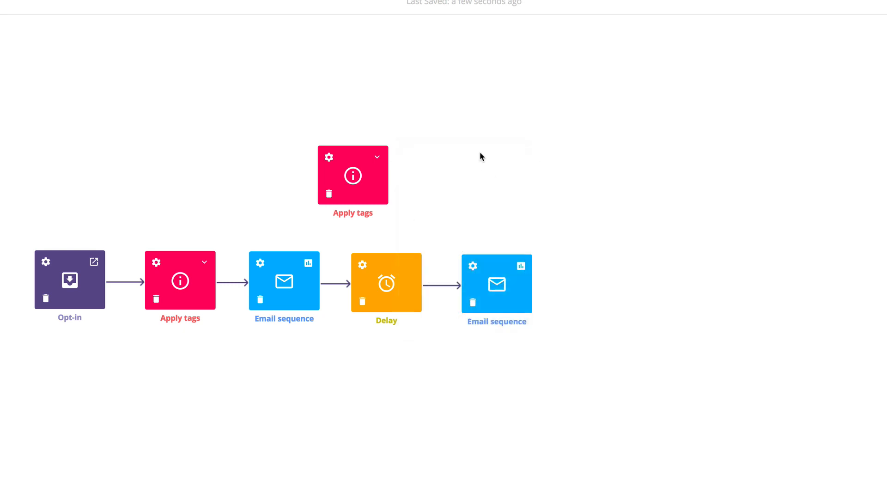
mouse_move(431, 211)
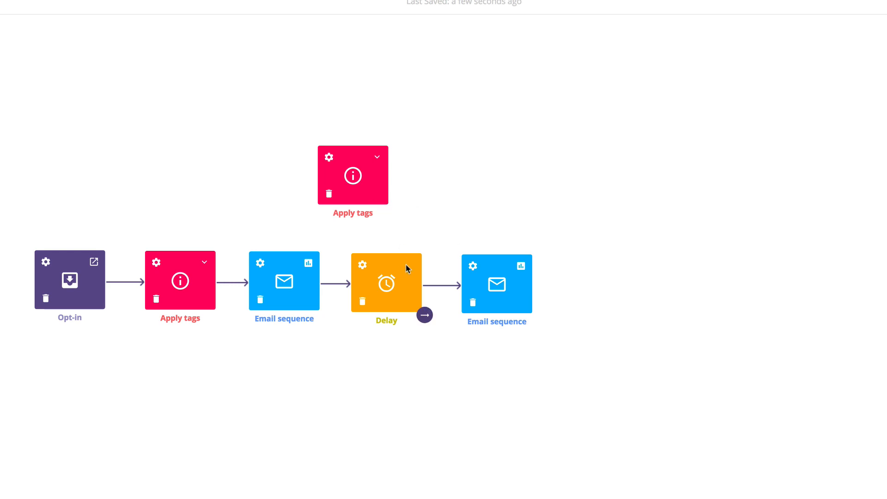
Move Delay down, slot Apply tags after the first Email sequence, and remove the Email–Delay link.
drag(386, 283, 436, 428)
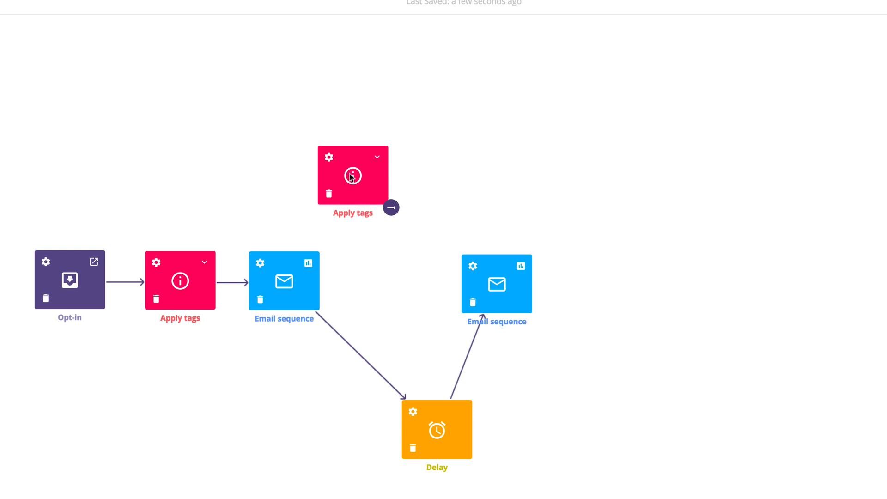
drag(352, 176, 382, 289)
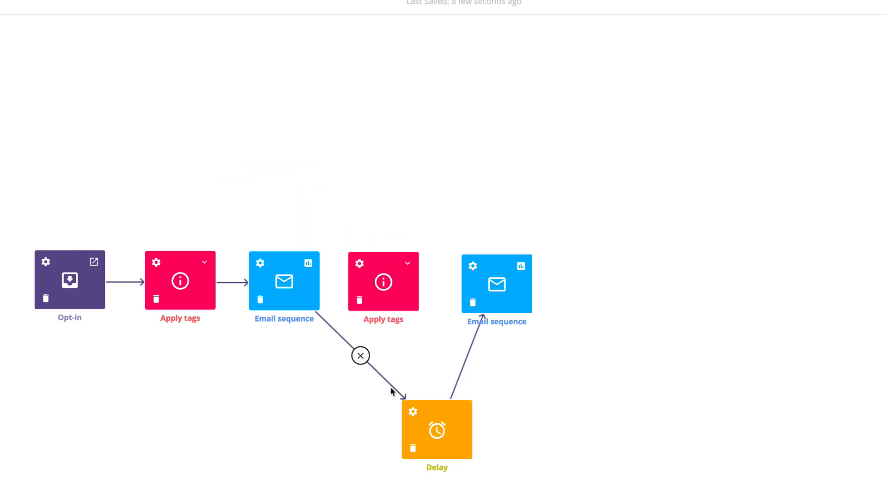
click(361, 355)
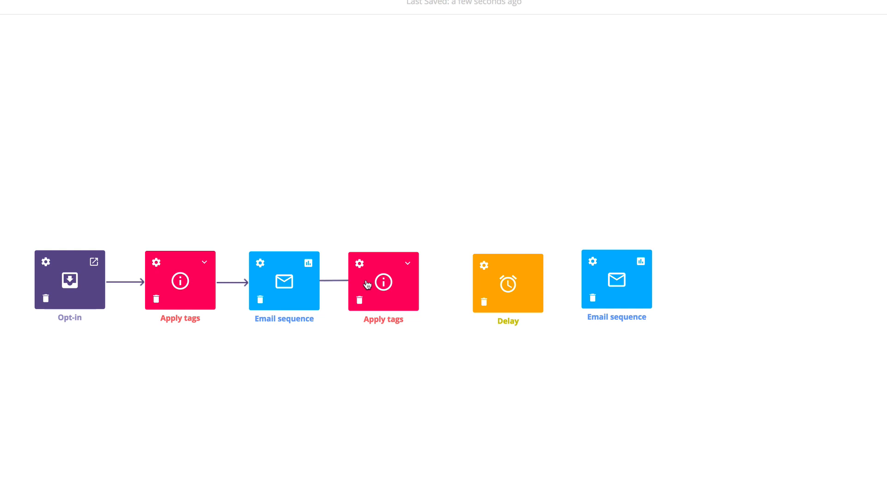
Turn the step into 'If link is clicked', routing no to Delay and yes to an Email sequence.
click(407, 262)
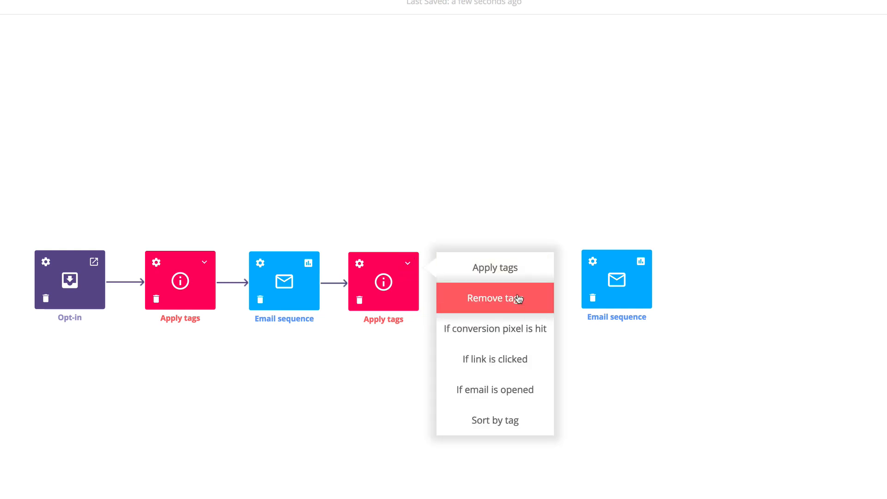
click(494, 359)
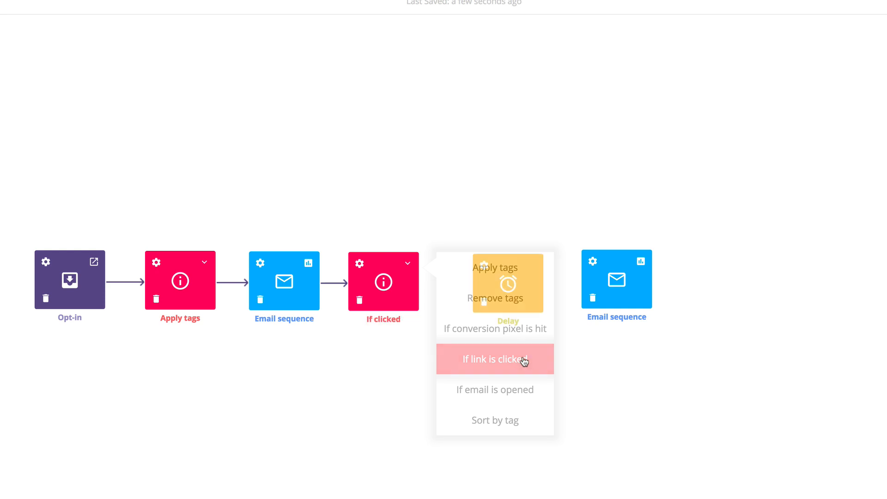
click(507, 283)
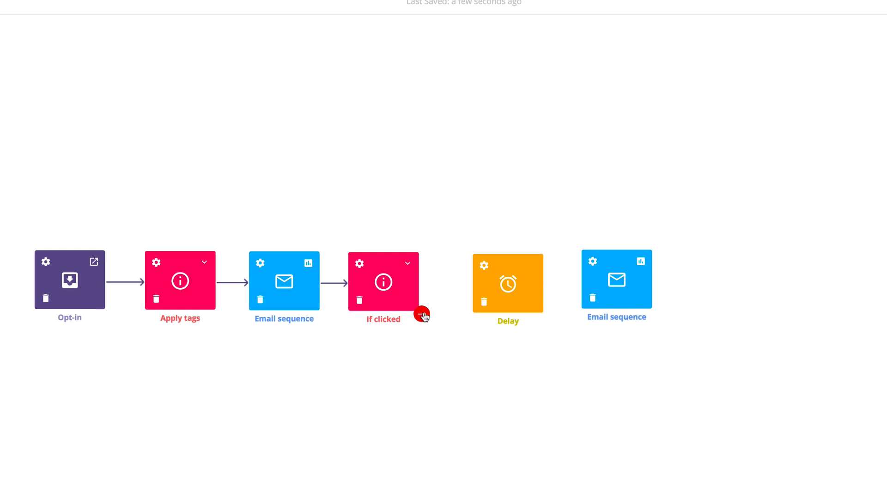
drag(507, 282, 520, 417)
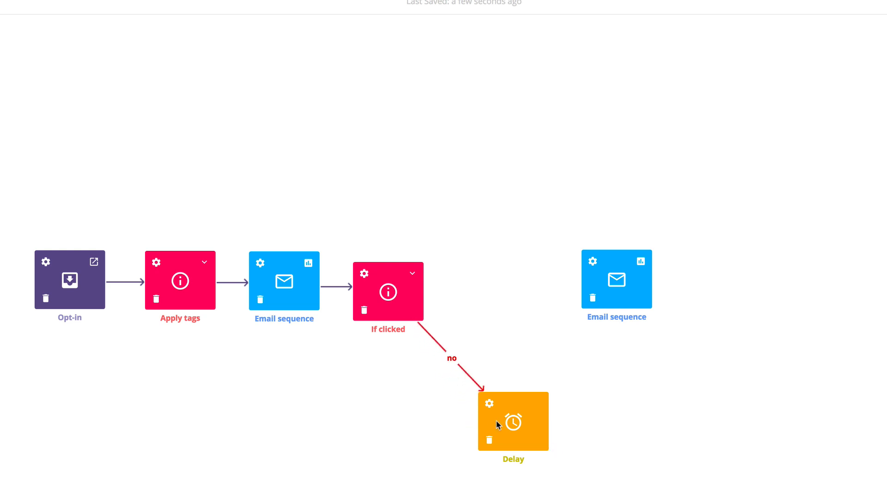
drag(616, 279, 635, 419)
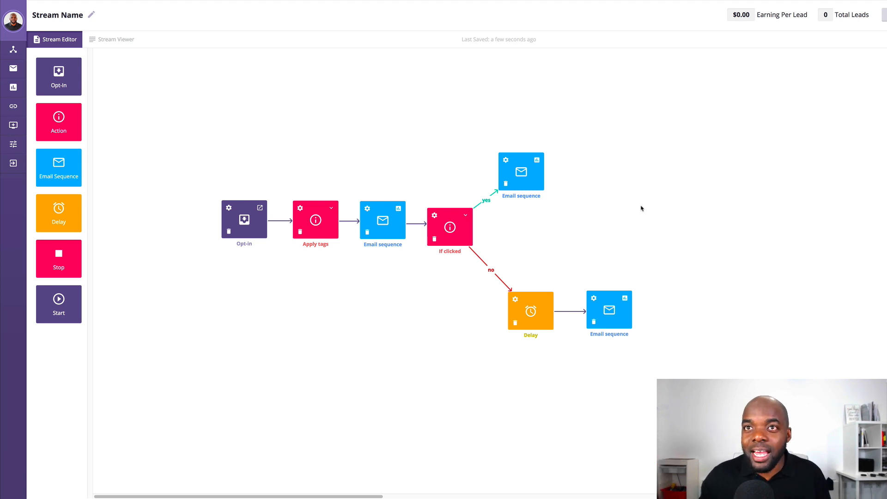
mouse_move(617, 152)
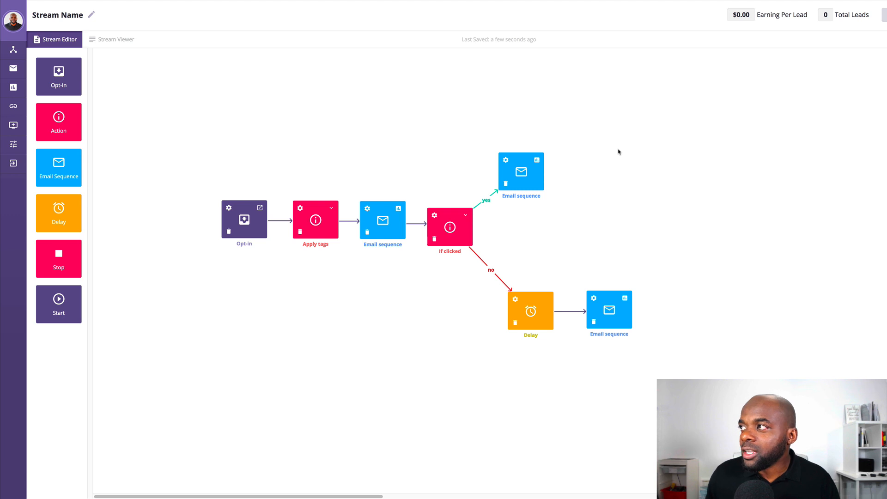
mouse_move(308, 21)
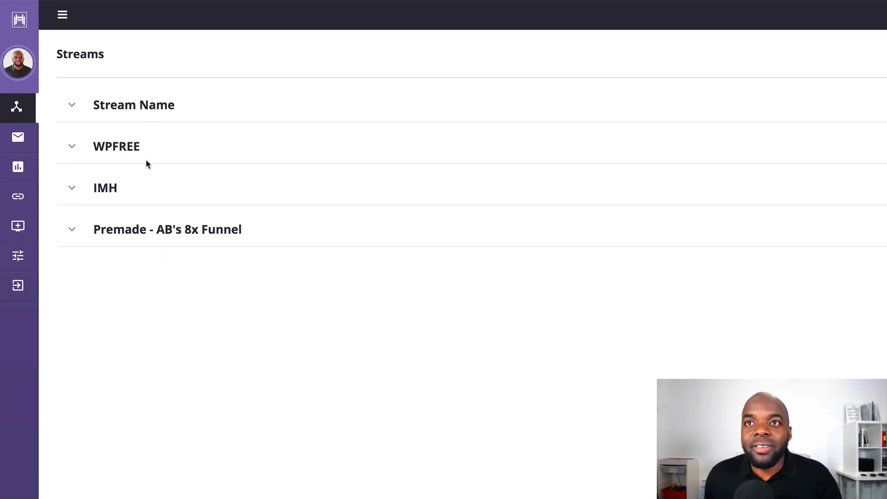
Expand the WPFREE row to show 181 leads, 72% open rate and 62% click-through.
click(117, 146)
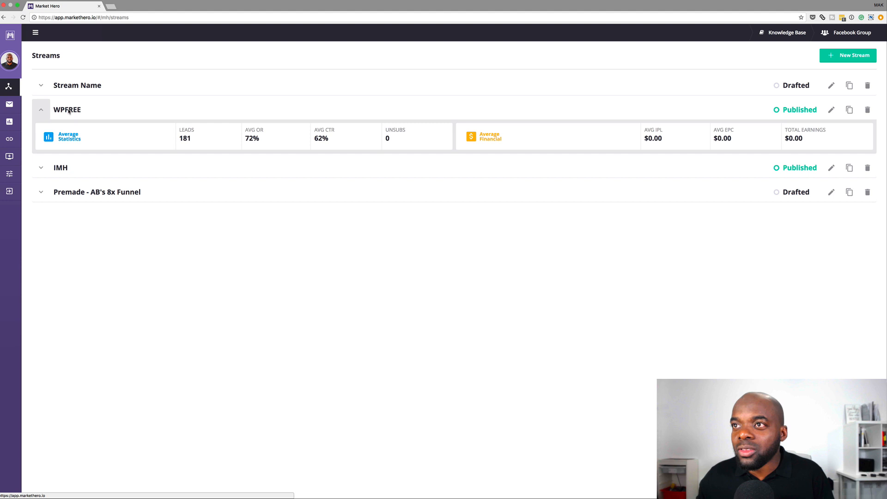
mouse_move(208, 139)
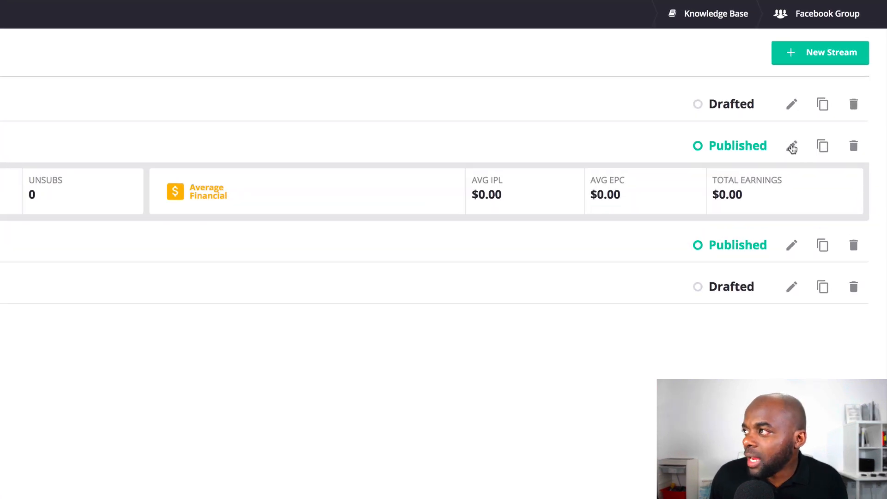
Open WPFREE in the Stream Viewer to see per-step counts like 12 delayed at If clicked.
click(791, 145)
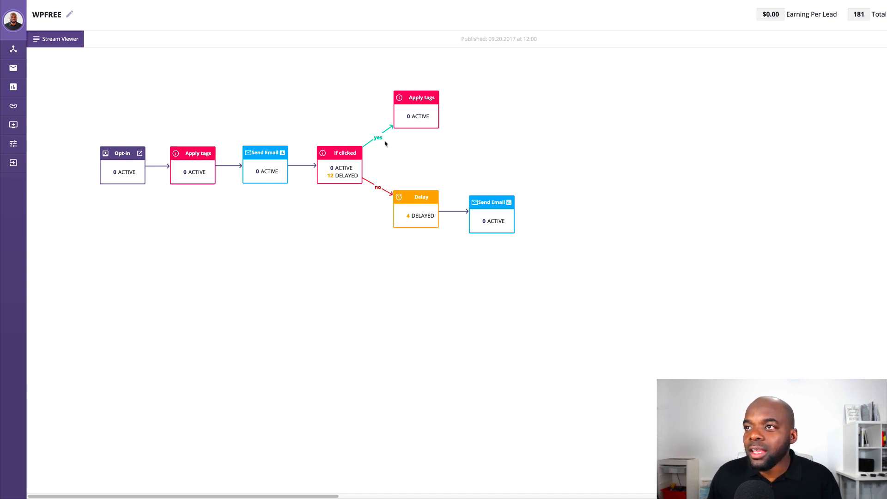
mouse_move(378, 185)
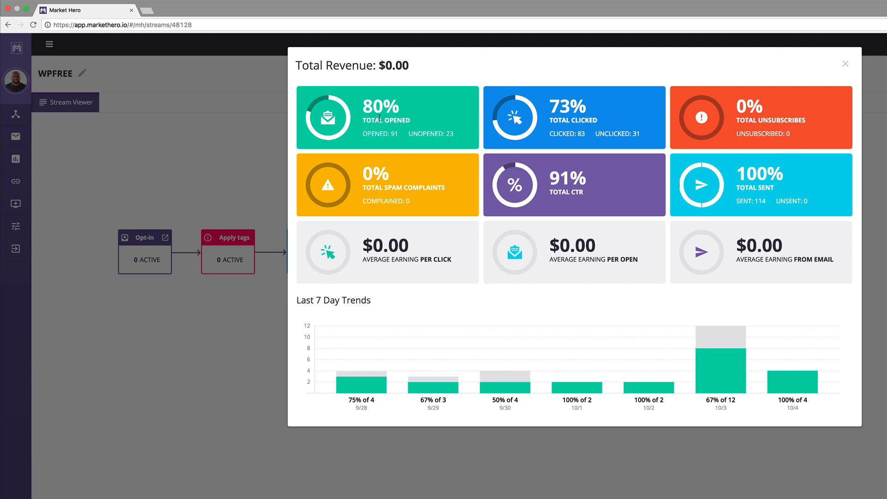
mouse_move(420, 189)
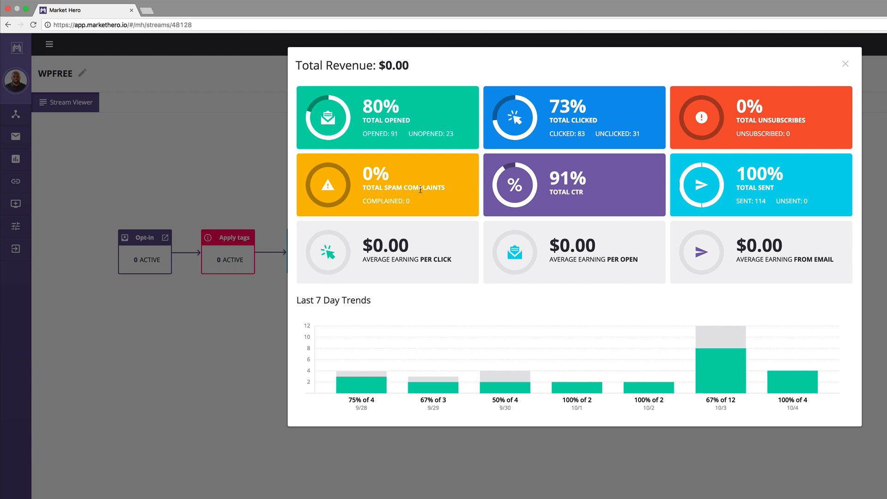
Close the WPFREE email report popup showing 80% opened, 73% clicked, 114 sent.
click(845, 63)
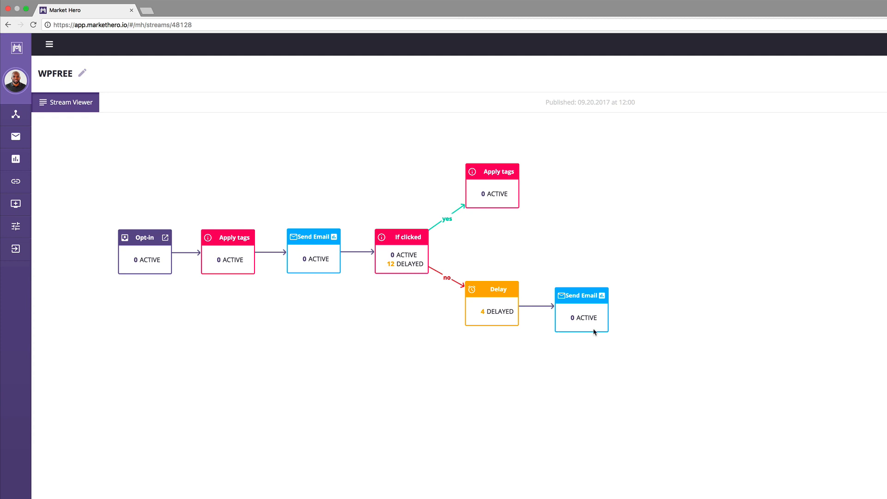
mouse_move(285, 236)
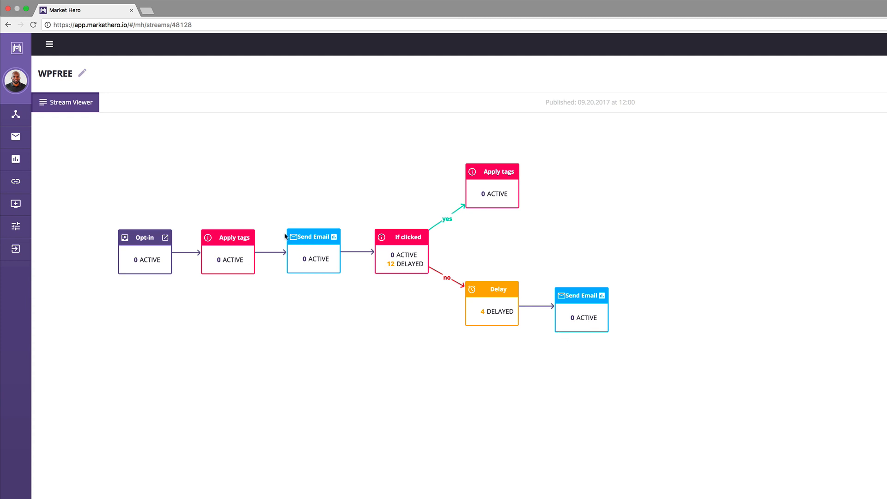
mouse_move(44, 143)
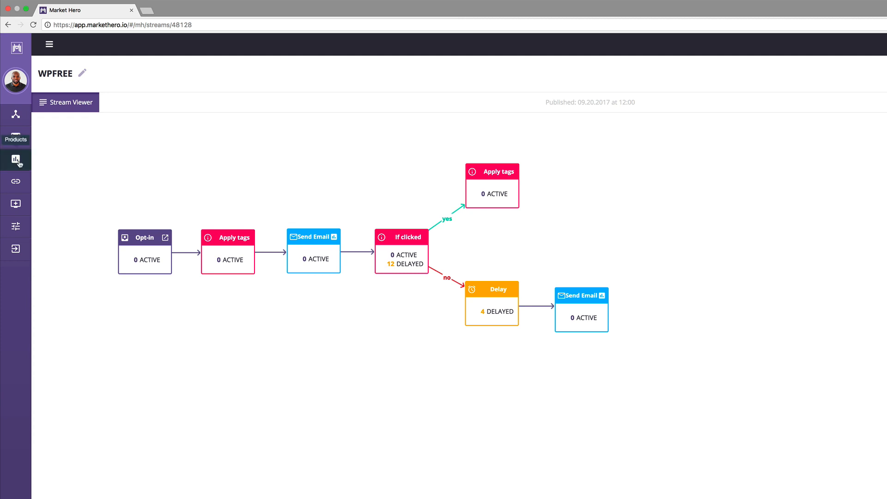
View Products, expanding Training to reveal the $70 DIVI BLUEPRINT 3, then return to Streams.
click(16, 159)
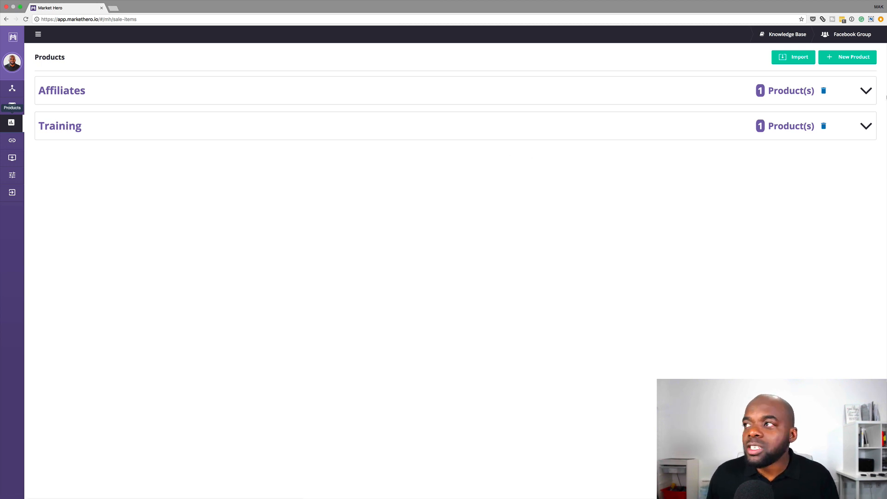
click(865, 126)
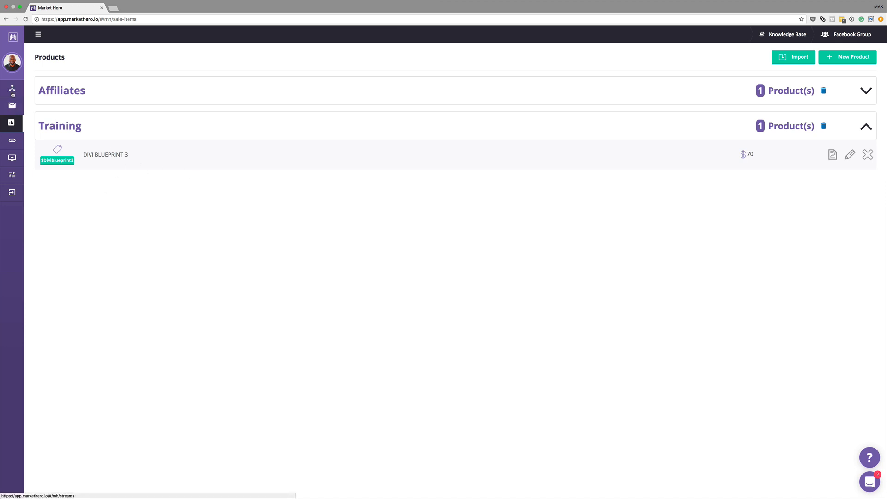
click(12, 88)
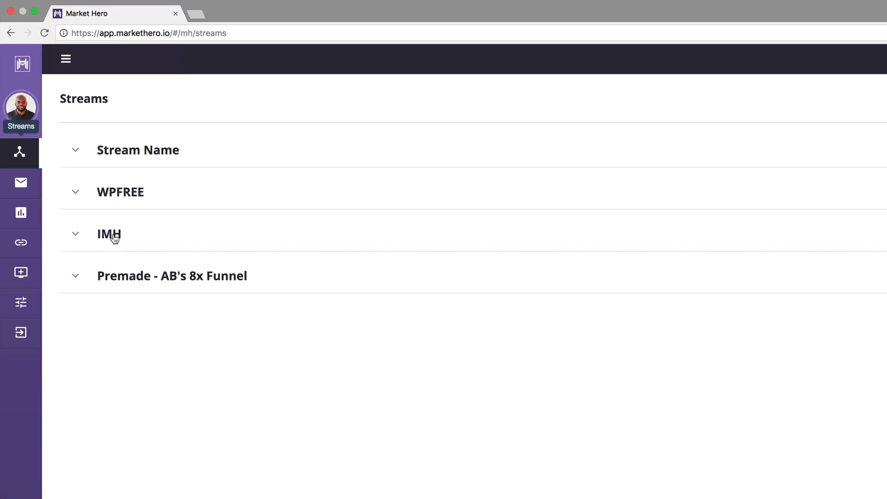
Expand the IMH row to show 72 leads, 55% open rate, 26% click-through, $8,760 earnings.
click(109, 234)
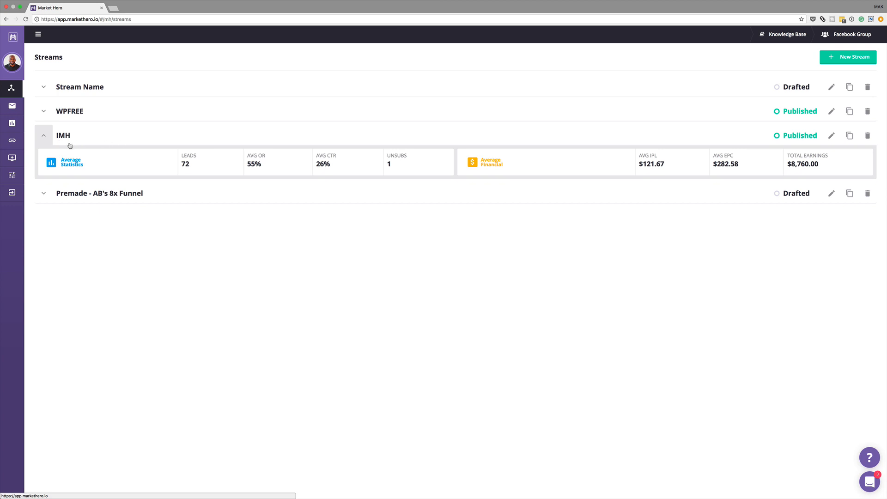
mouse_move(216, 159)
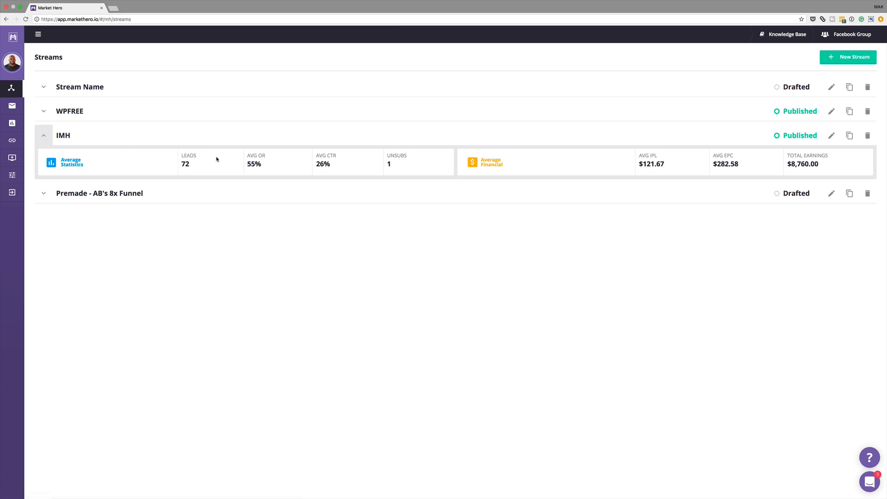
mouse_move(655, 160)
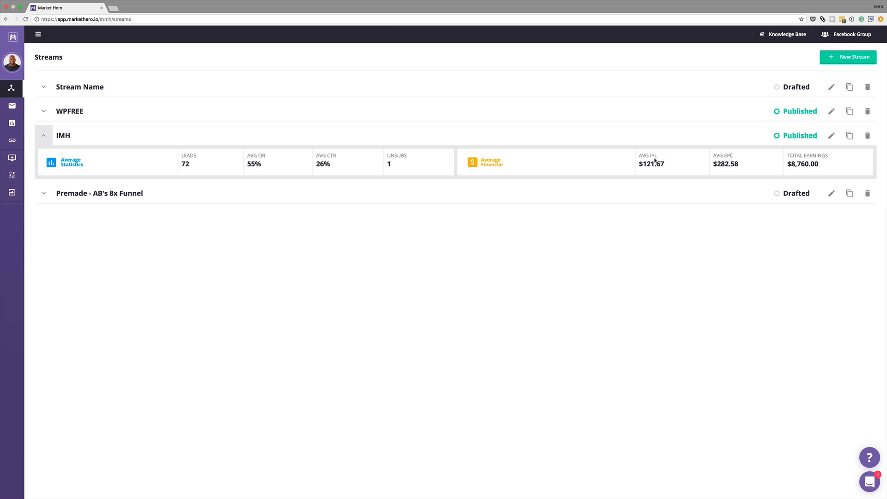
mouse_move(672, 166)
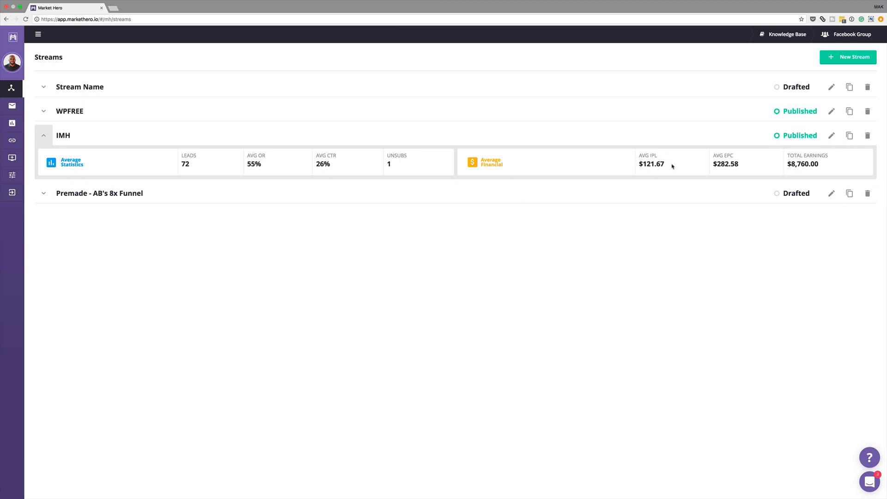
mouse_move(665, 172)
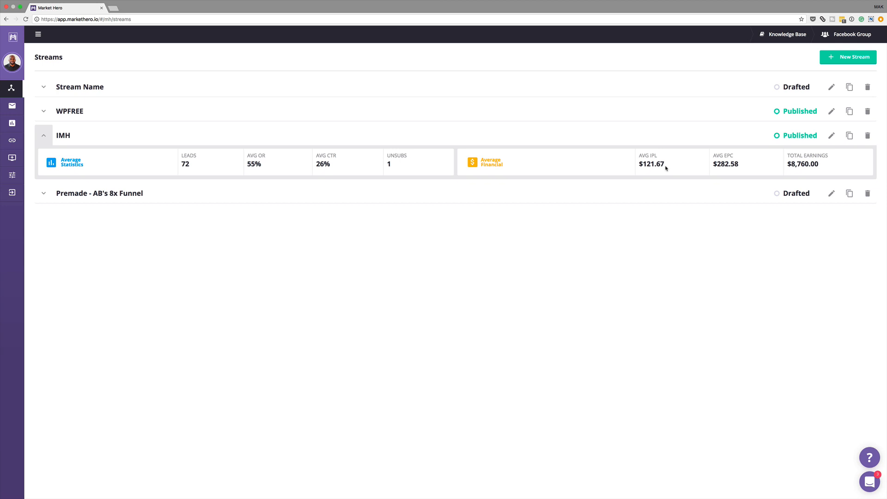
mouse_move(664, 157)
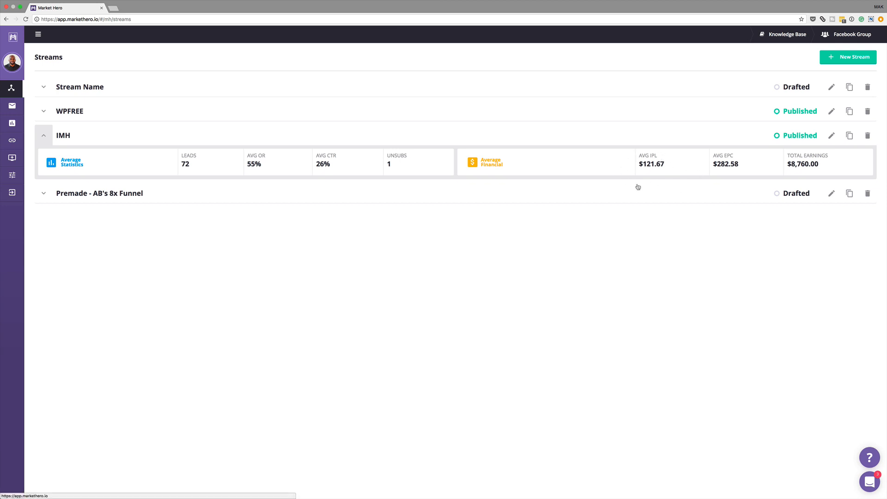
mouse_move(658, 143)
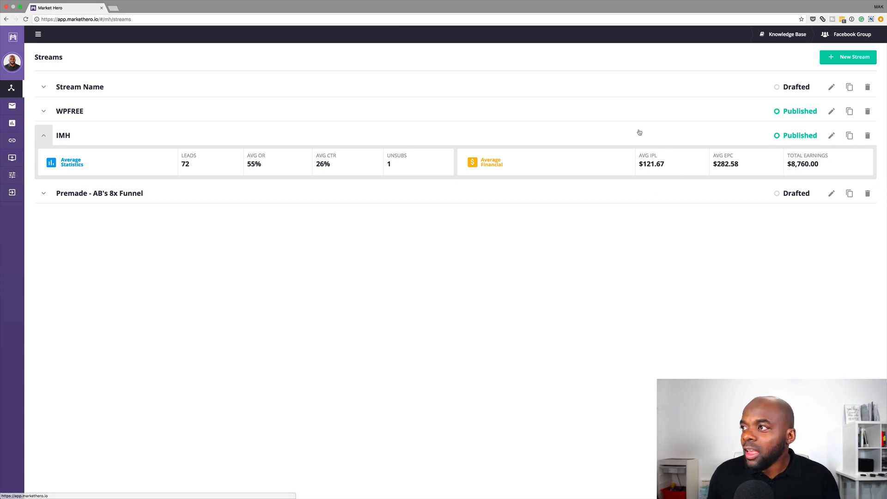
mouse_move(661, 147)
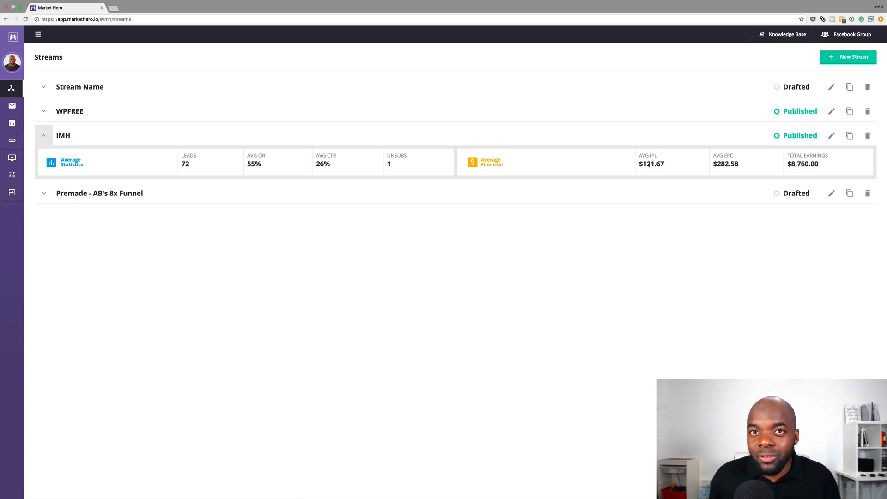
mouse_move(247, 175)
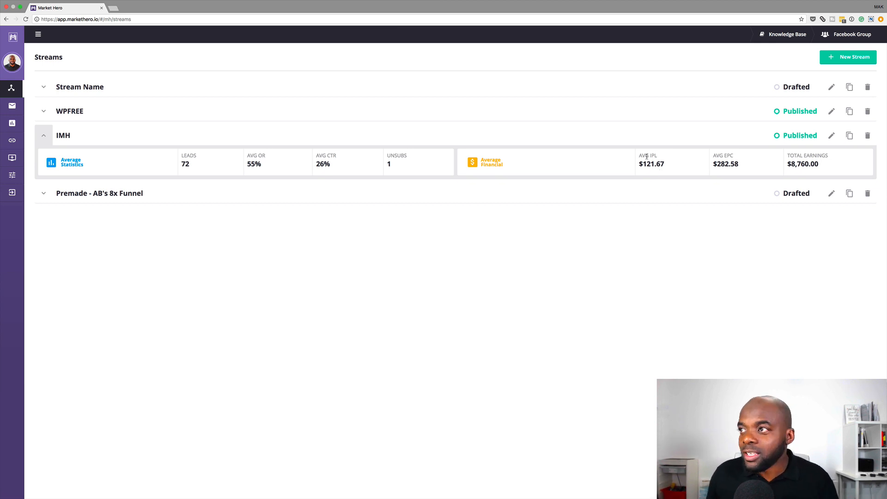
mouse_move(653, 192)
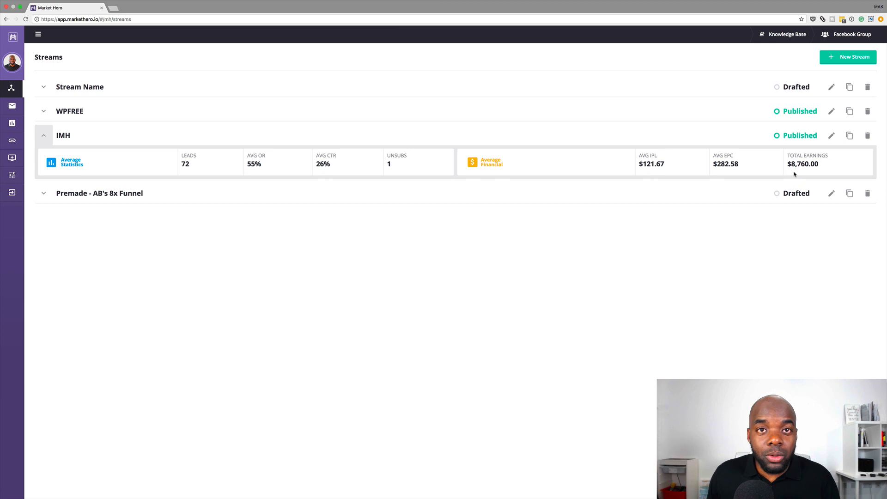
mouse_move(874, 146)
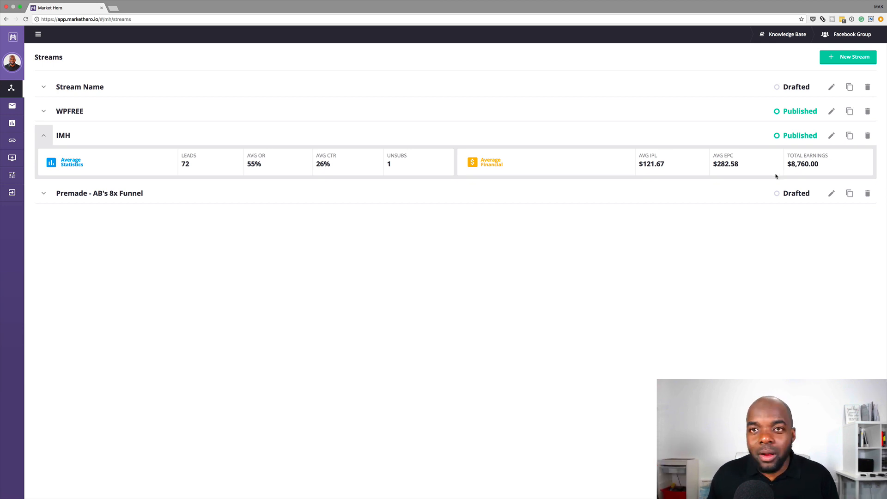
mouse_move(109, 182)
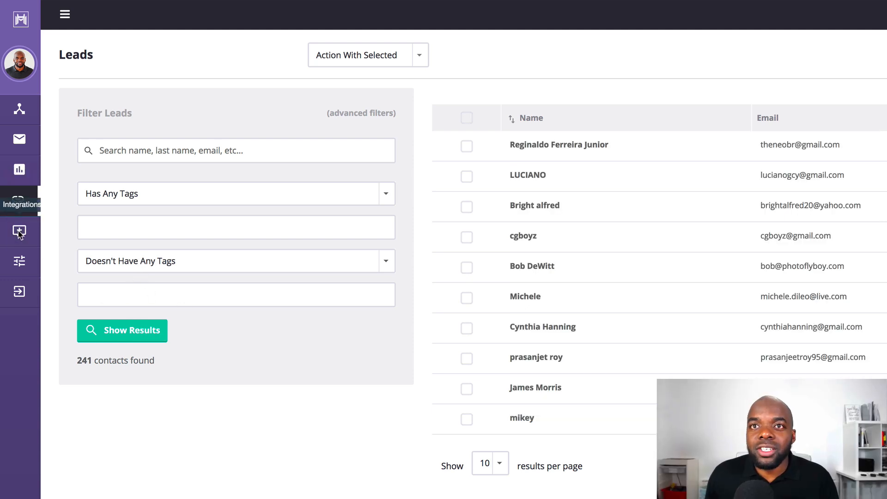
Open the All Integrations page listing ClickFunnels, JVZoo, Shopify, Zapier and SamCart.
click(19, 231)
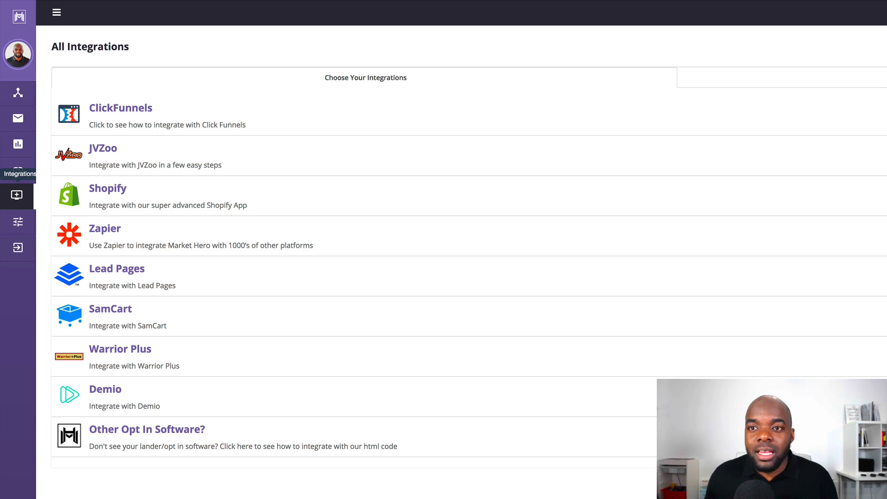
mouse_move(141, 442)
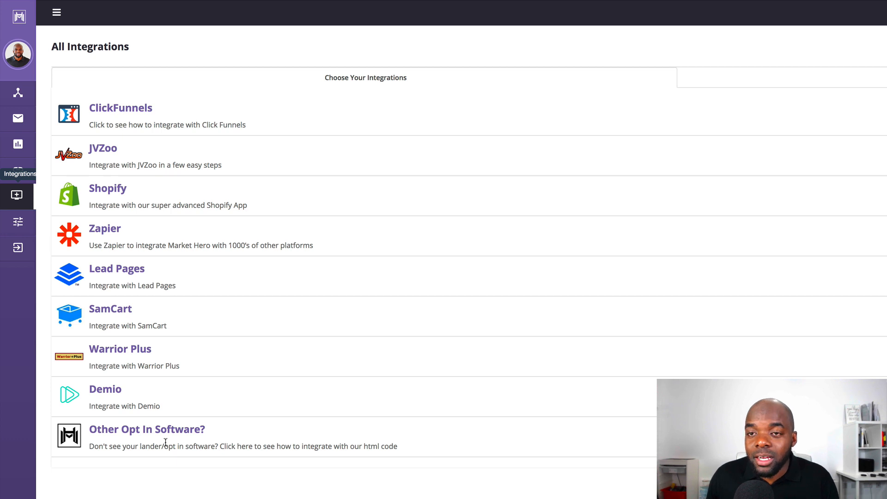
mouse_move(151, 474)
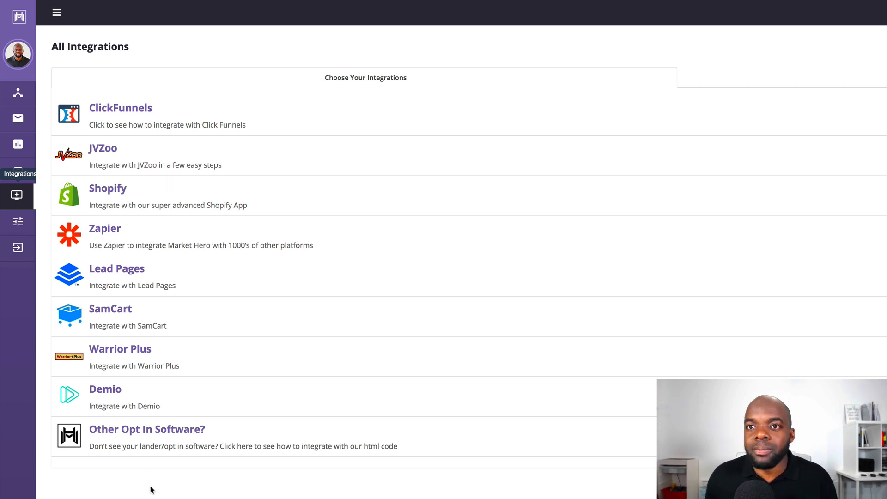
mouse_move(156, 463)
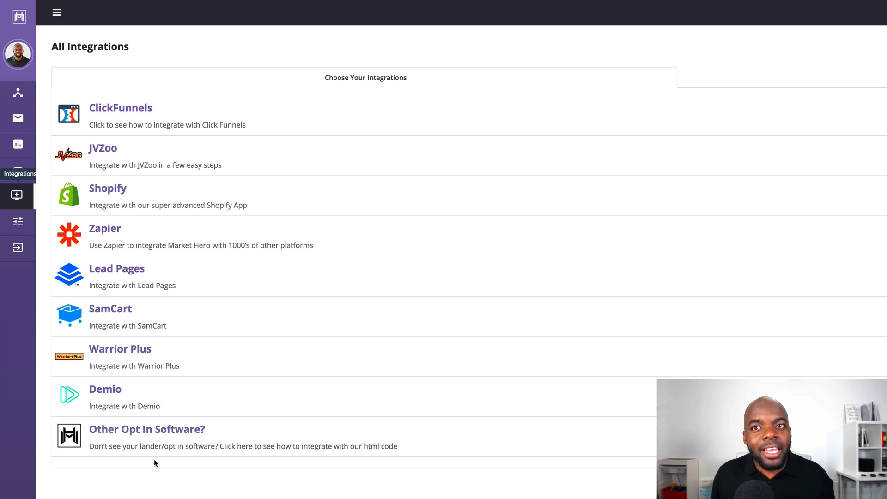
mouse_move(86, 176)
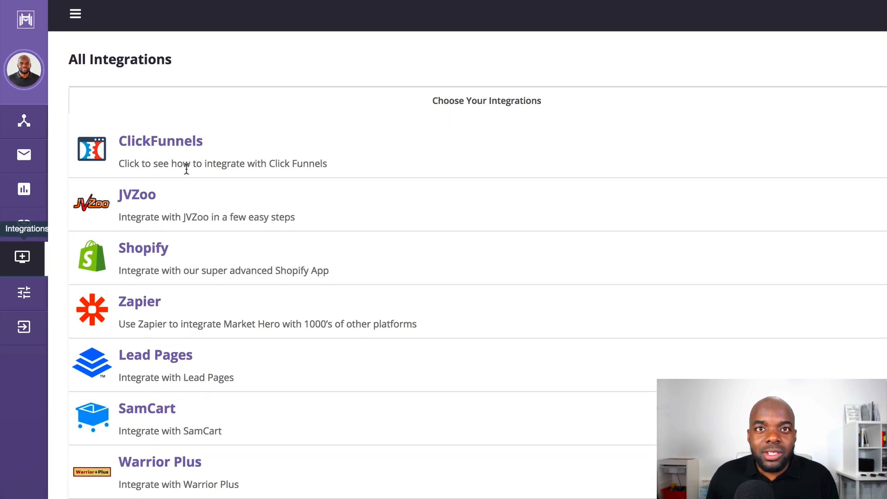
mouse_move(188, 173)
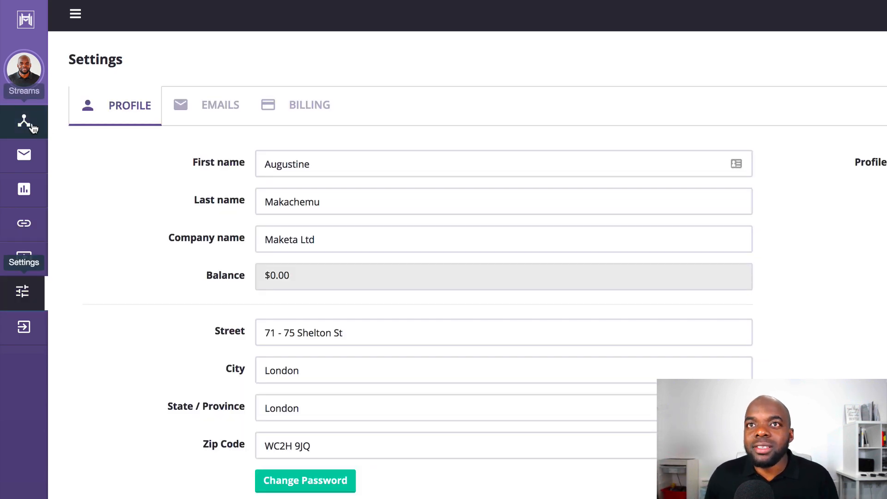
Leave the profile settings and head back to the Streams list.
click(23, 121)
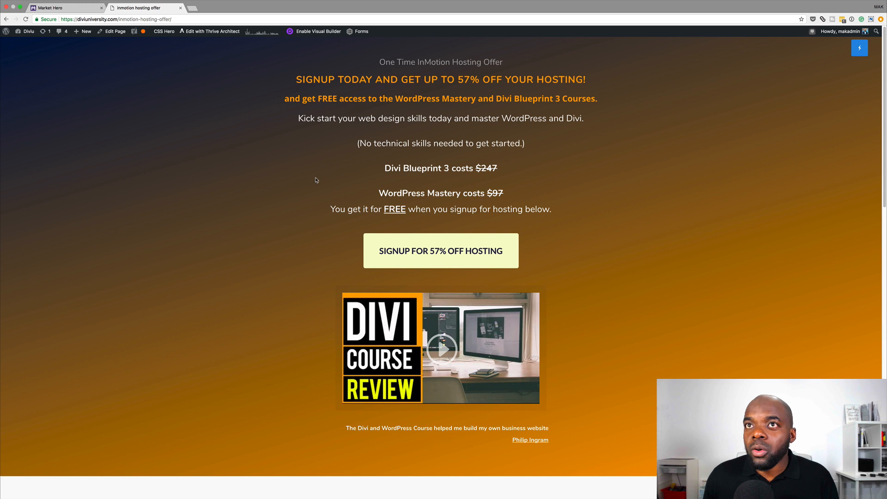
Switch back to the Market Hero tab showing WPFREE and IMH published, two drafts.
click(63, 8)
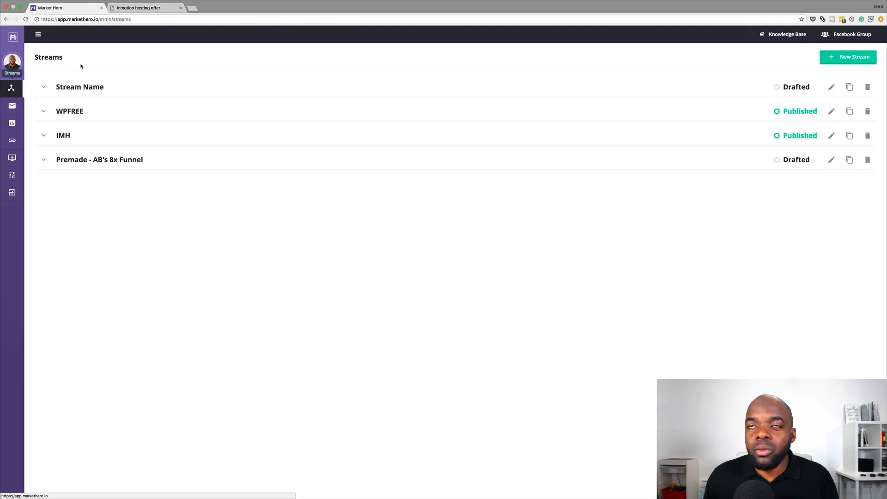
Return to the InMotion hosting offer landing page showing the 57% off signup offer.
click(137, 7)
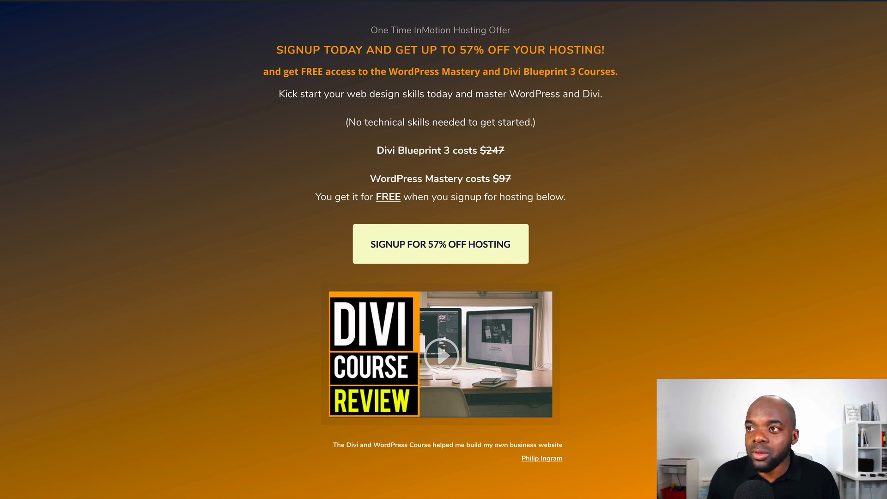
mouse_move(511, 150)
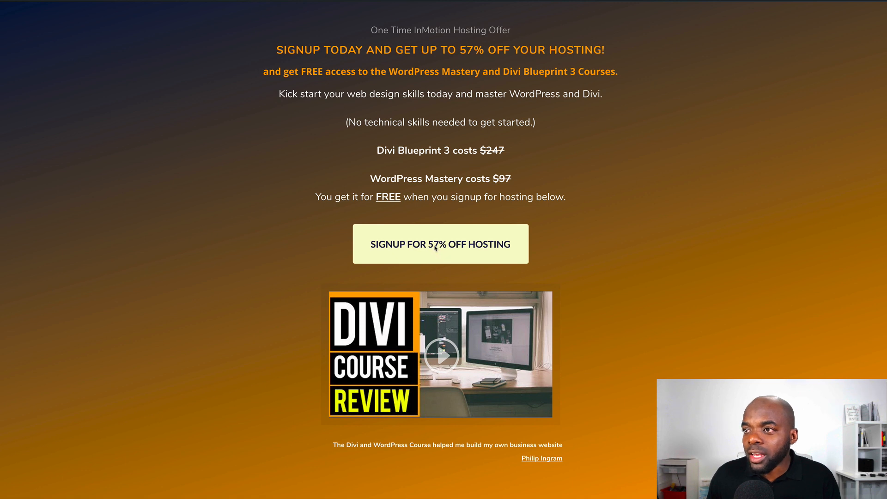
click(439, 244)
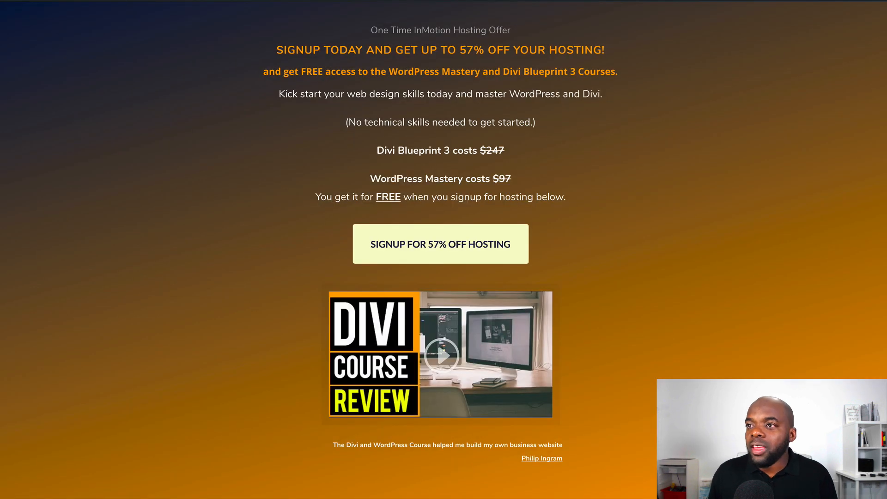
mouse_move(446, 236)
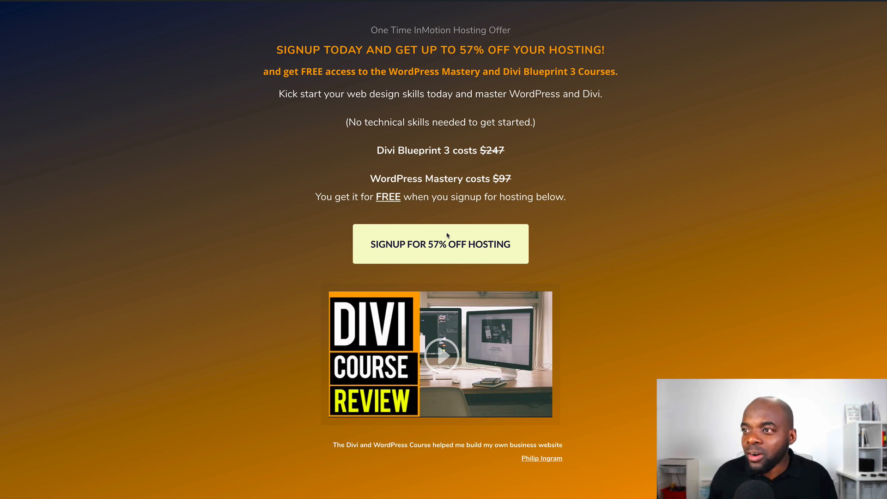
mouse_move(424, 242)
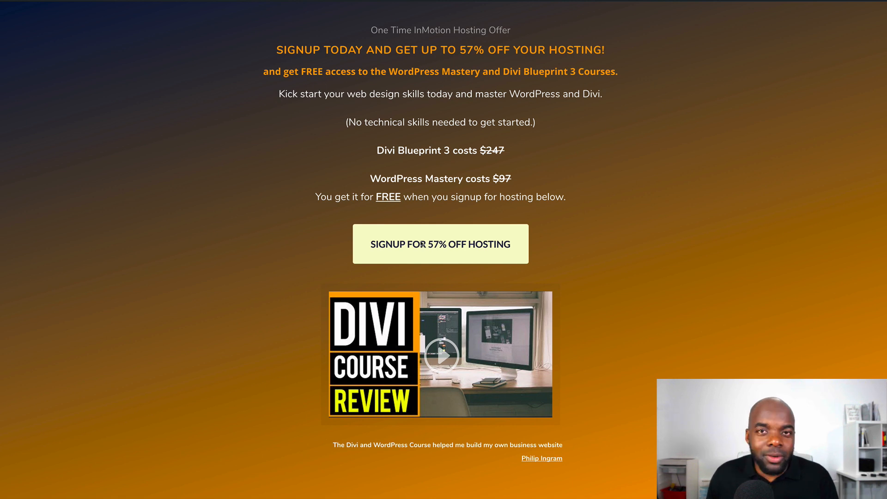